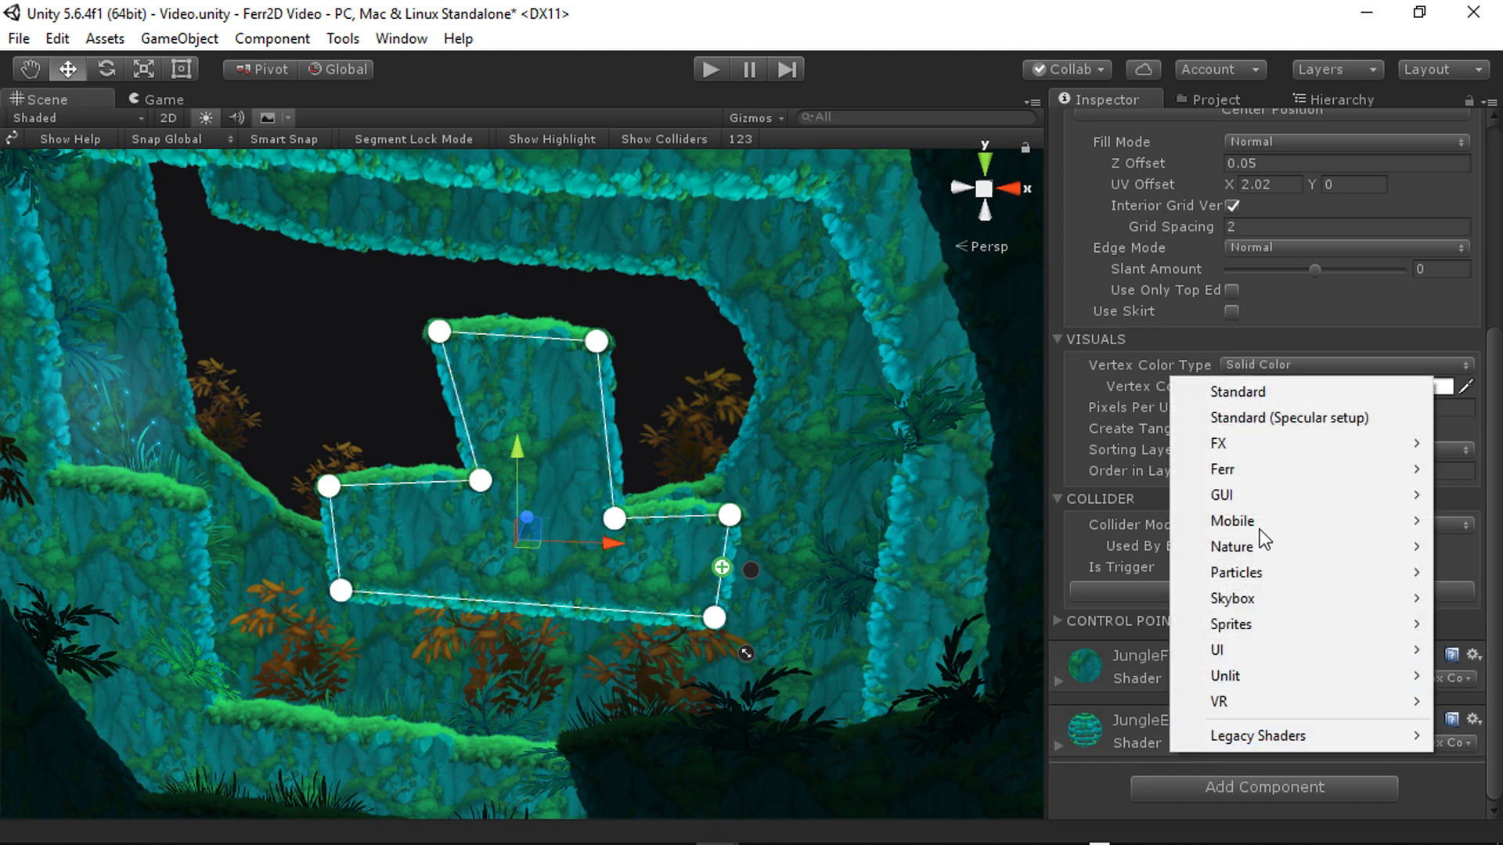
pyautogui.moveTo(1222, 469)
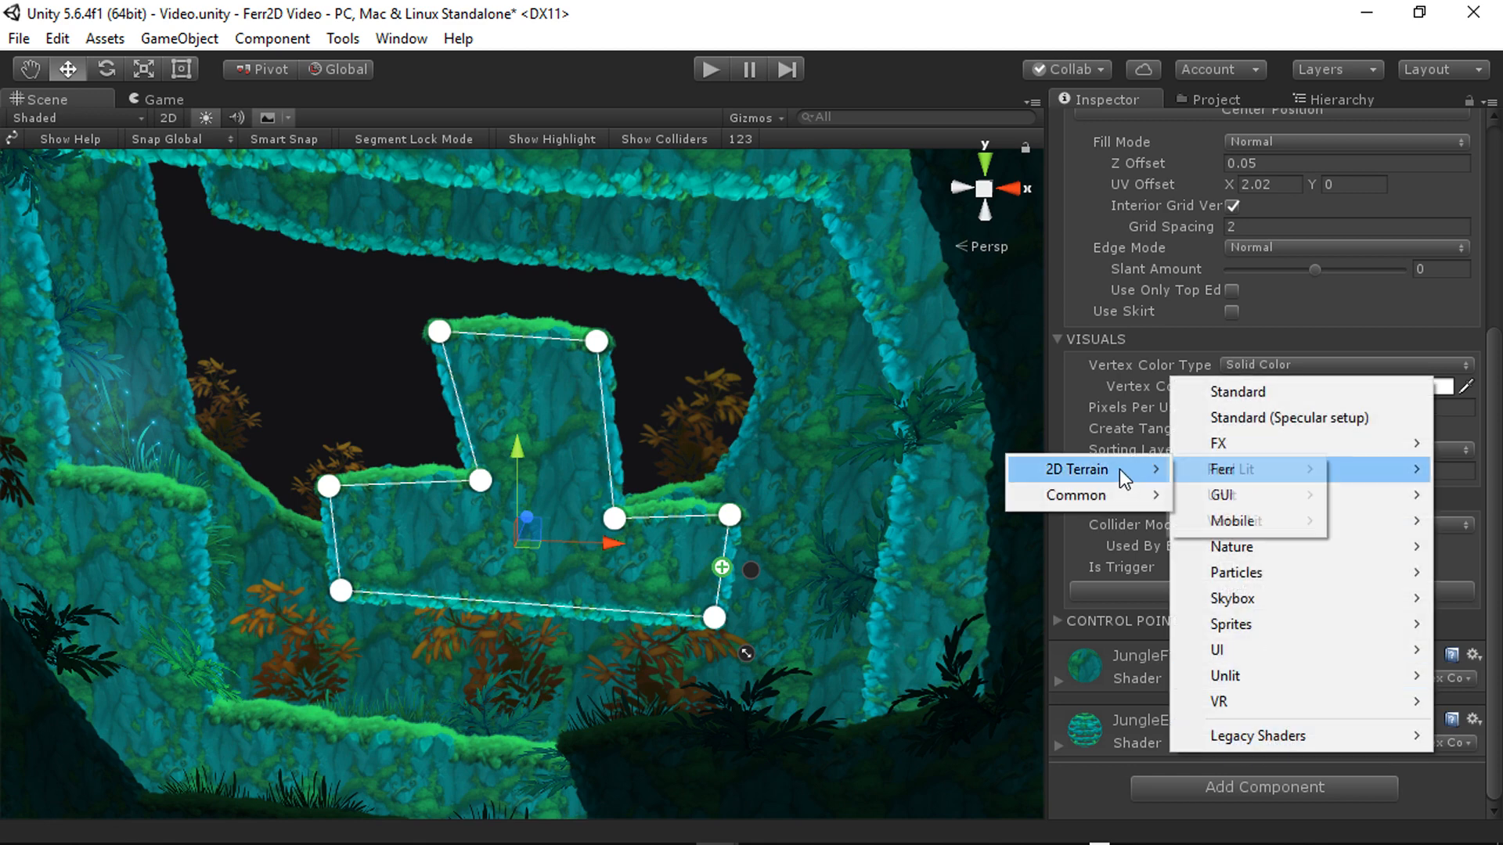
pyautogui.moveTo(1236, 520)
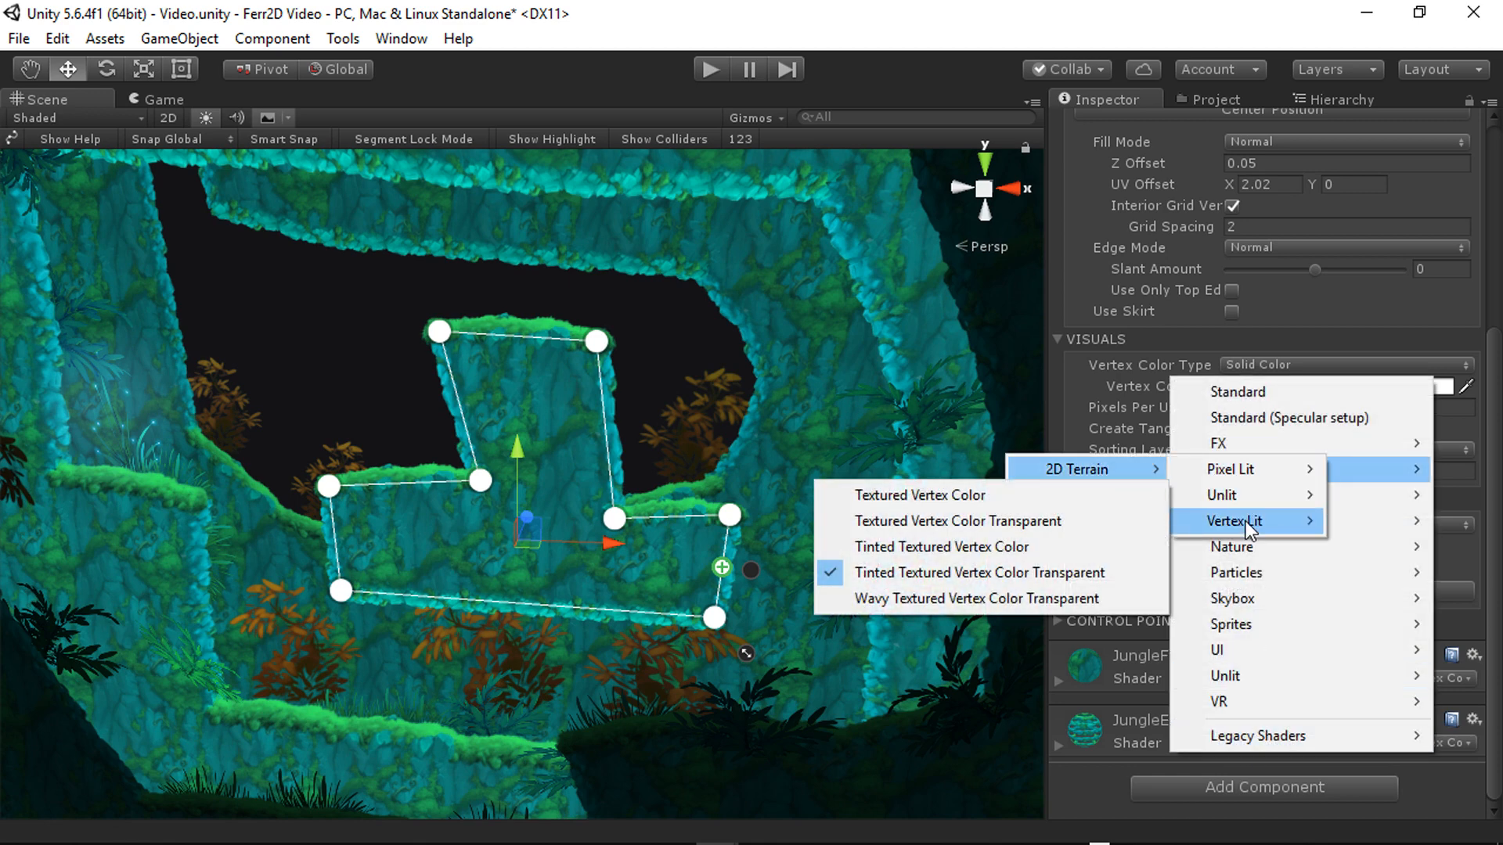
pyautogui.moveTo(1230, 469)
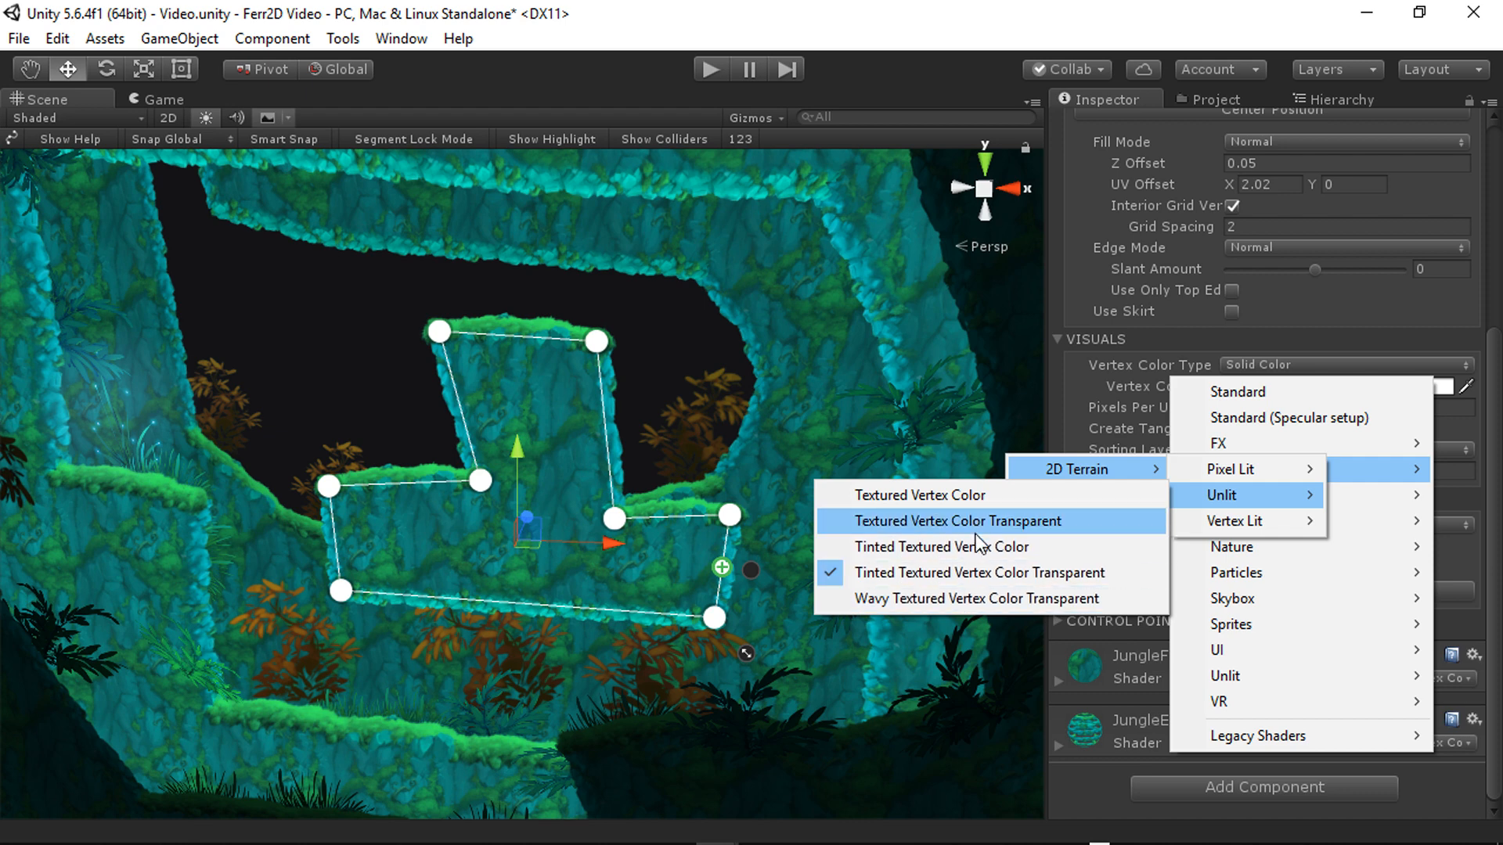
pyautogui.moveTo(918, 495)
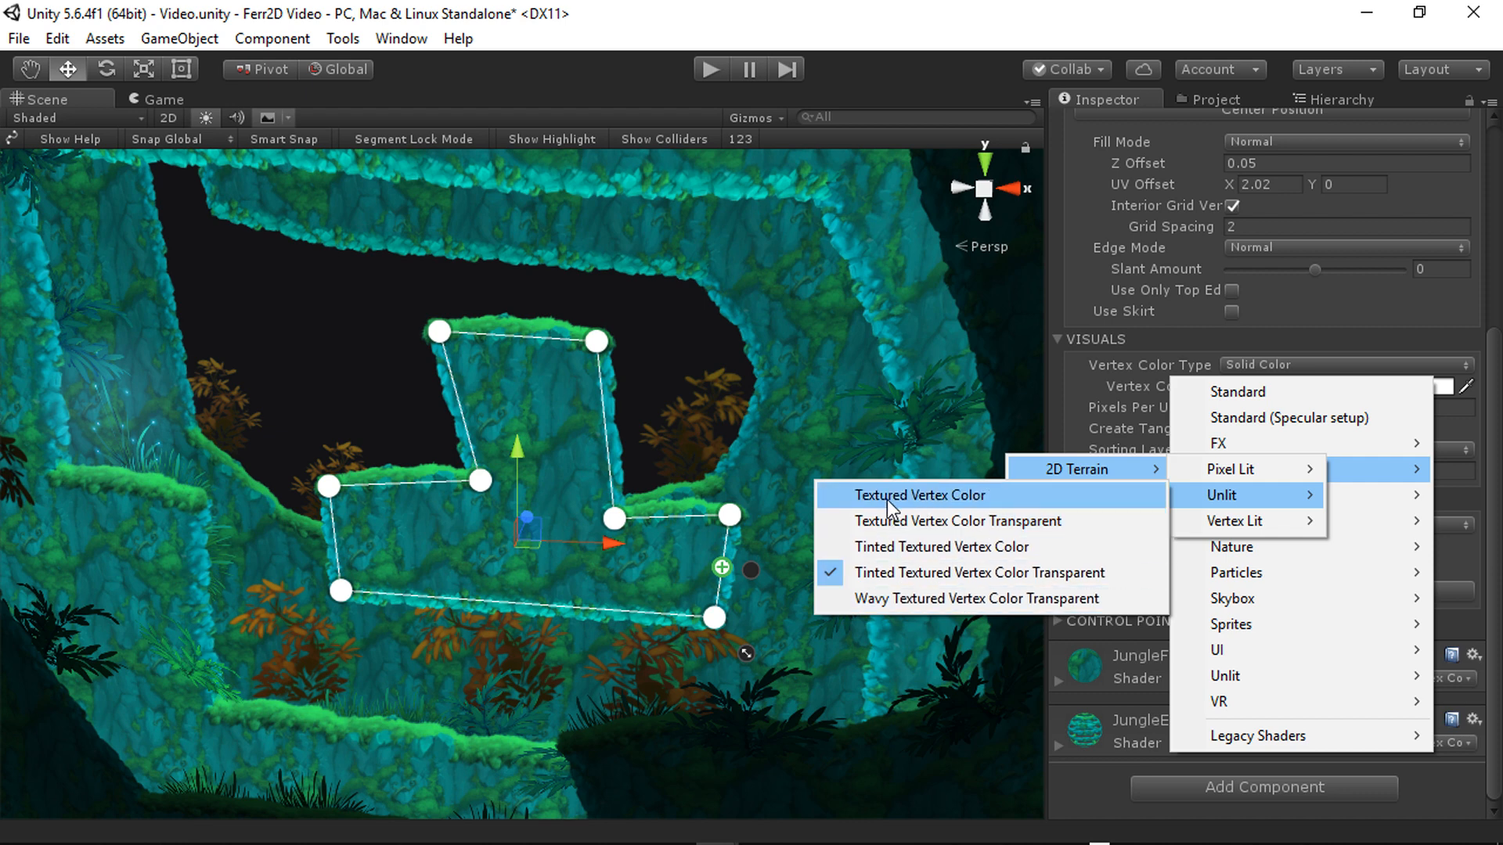
pyautogui.moveTo(991, 520)
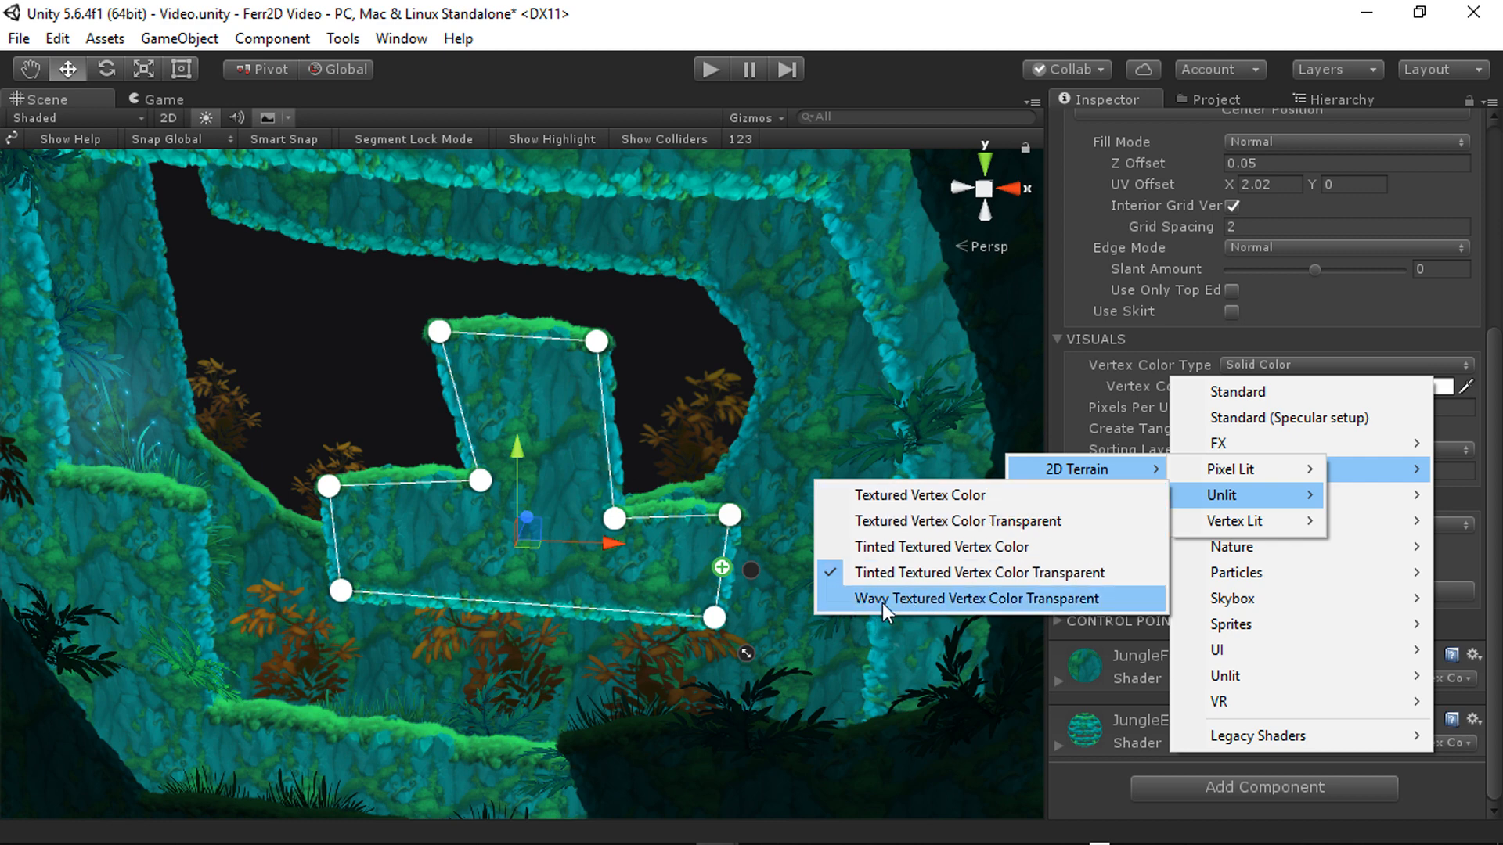
pyautogui.moveTo(355, 536)
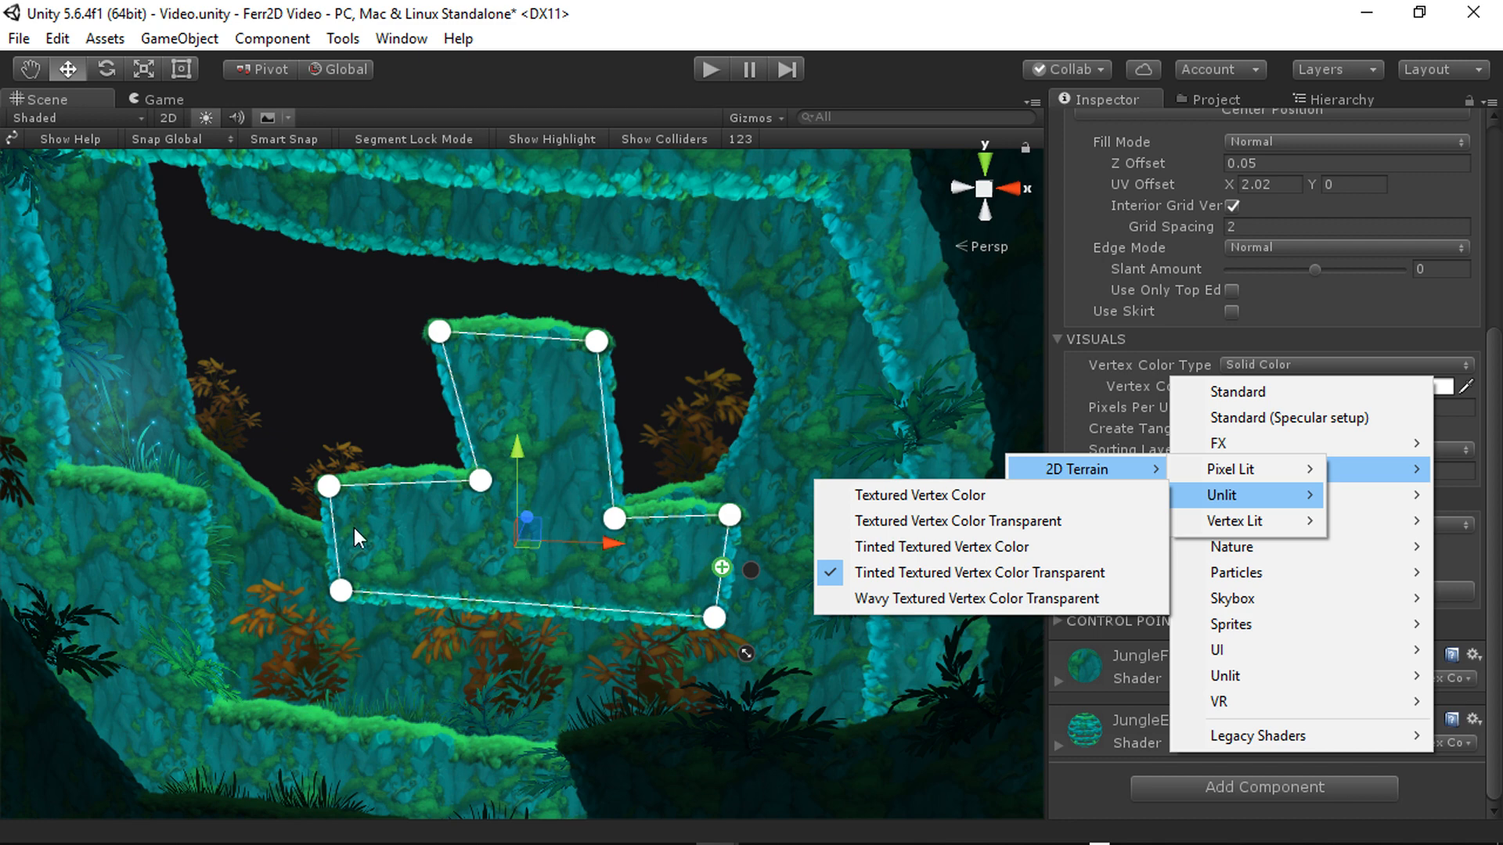
pyautogui.moveTo(457, 560)
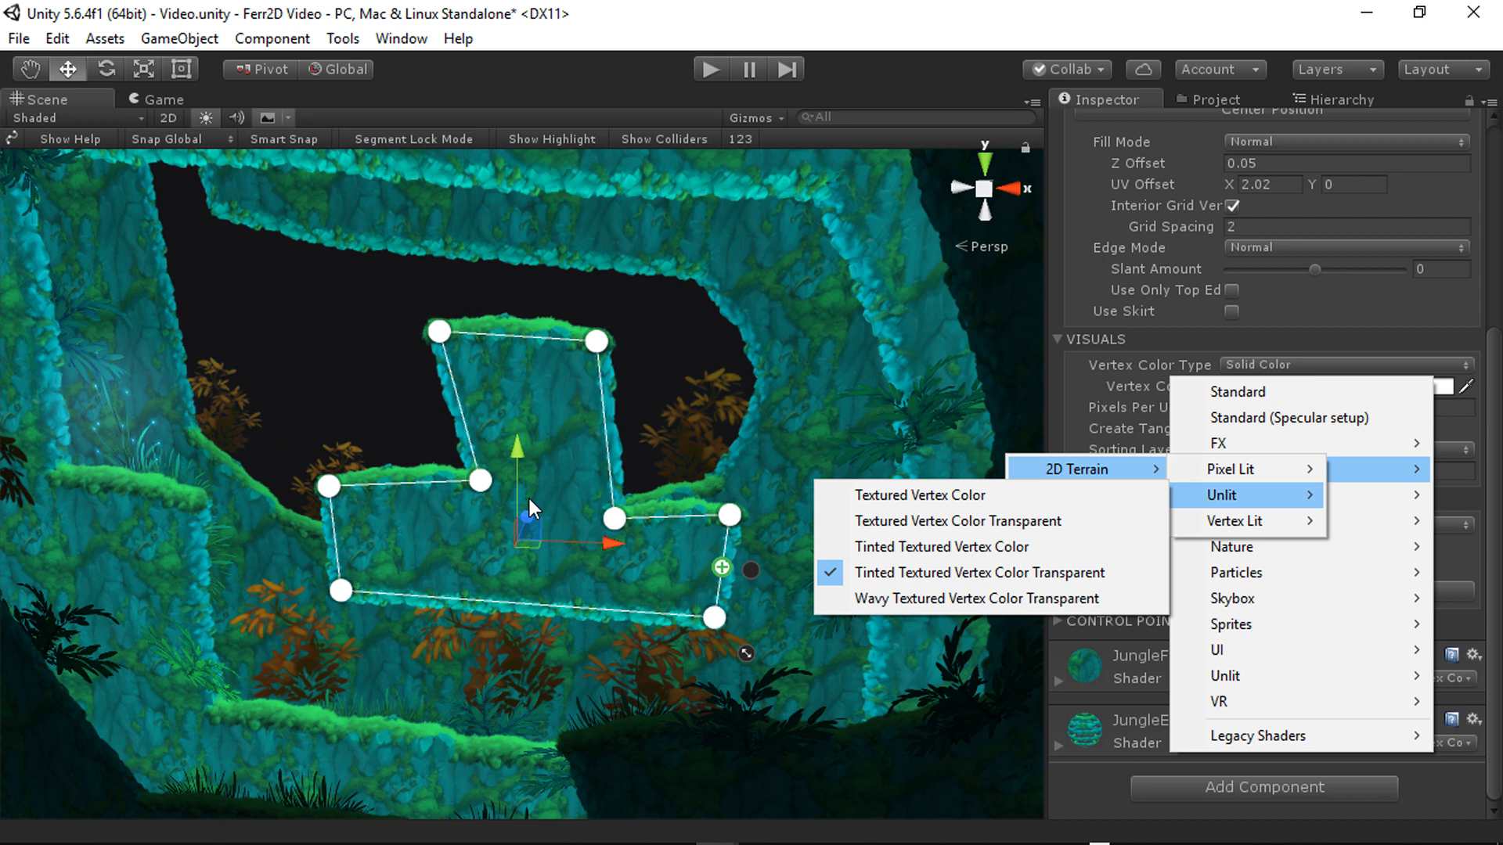
pyautogui.moveTo(509, 371)
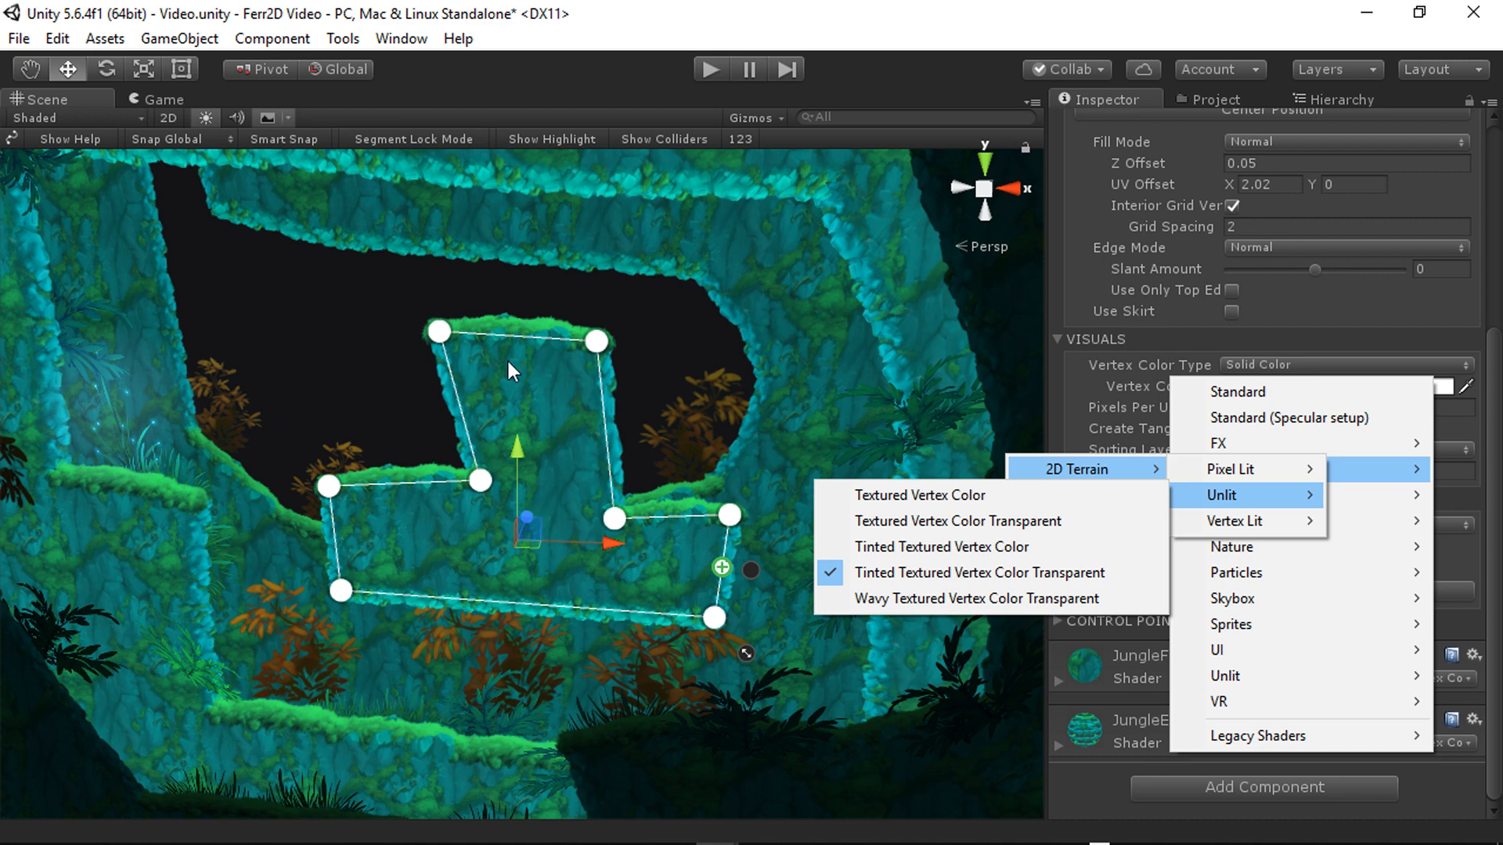
pyautogui.moveTo(972, 598)
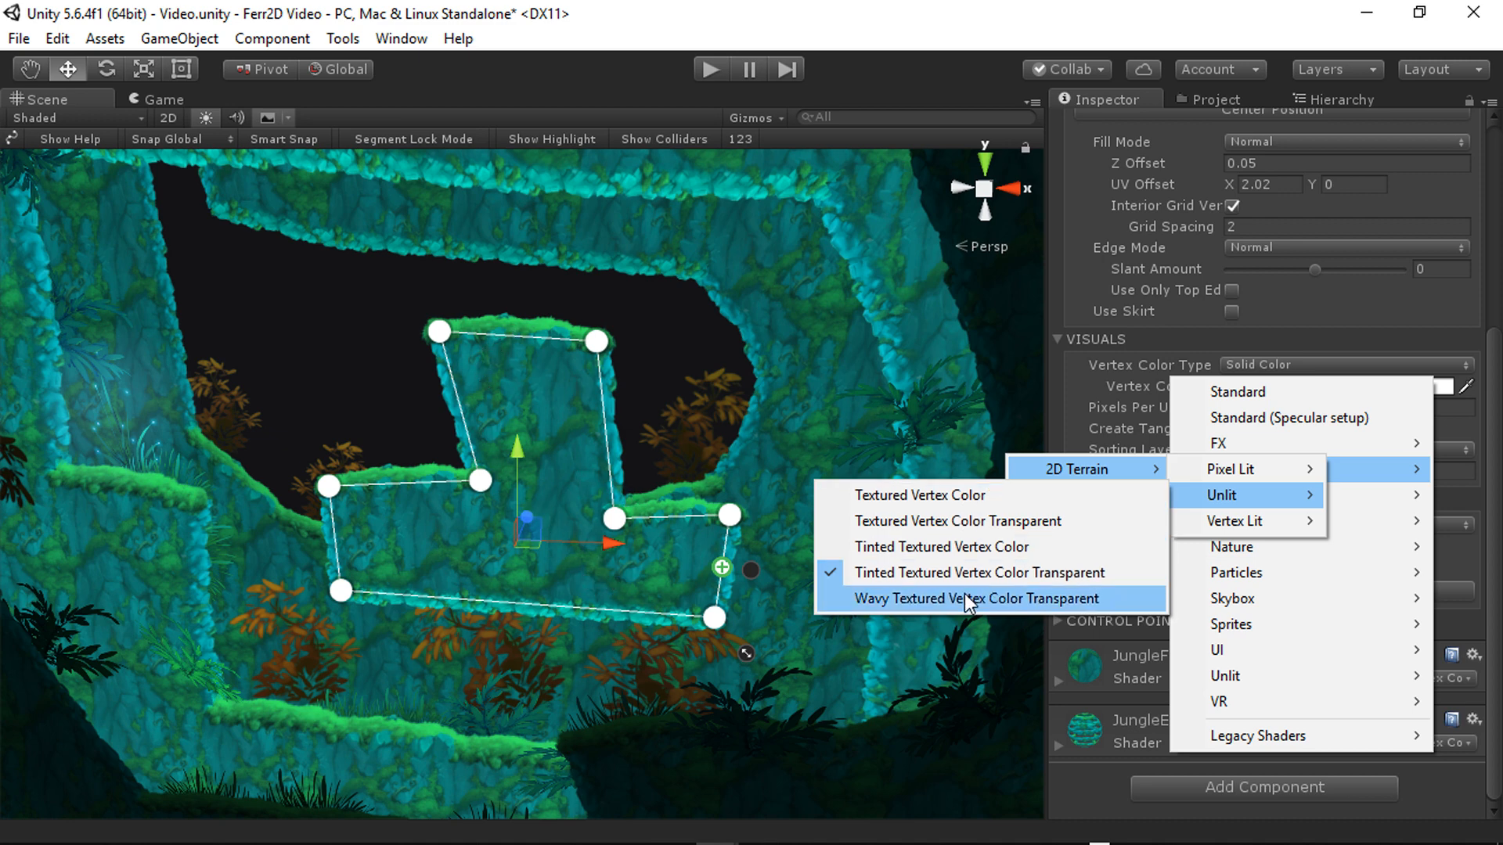
# Set JungleEdgesLit to the Ferr2D Unlit Wavy Textured Vertex Color Transparent shader
pyautogui.click(973, 598)
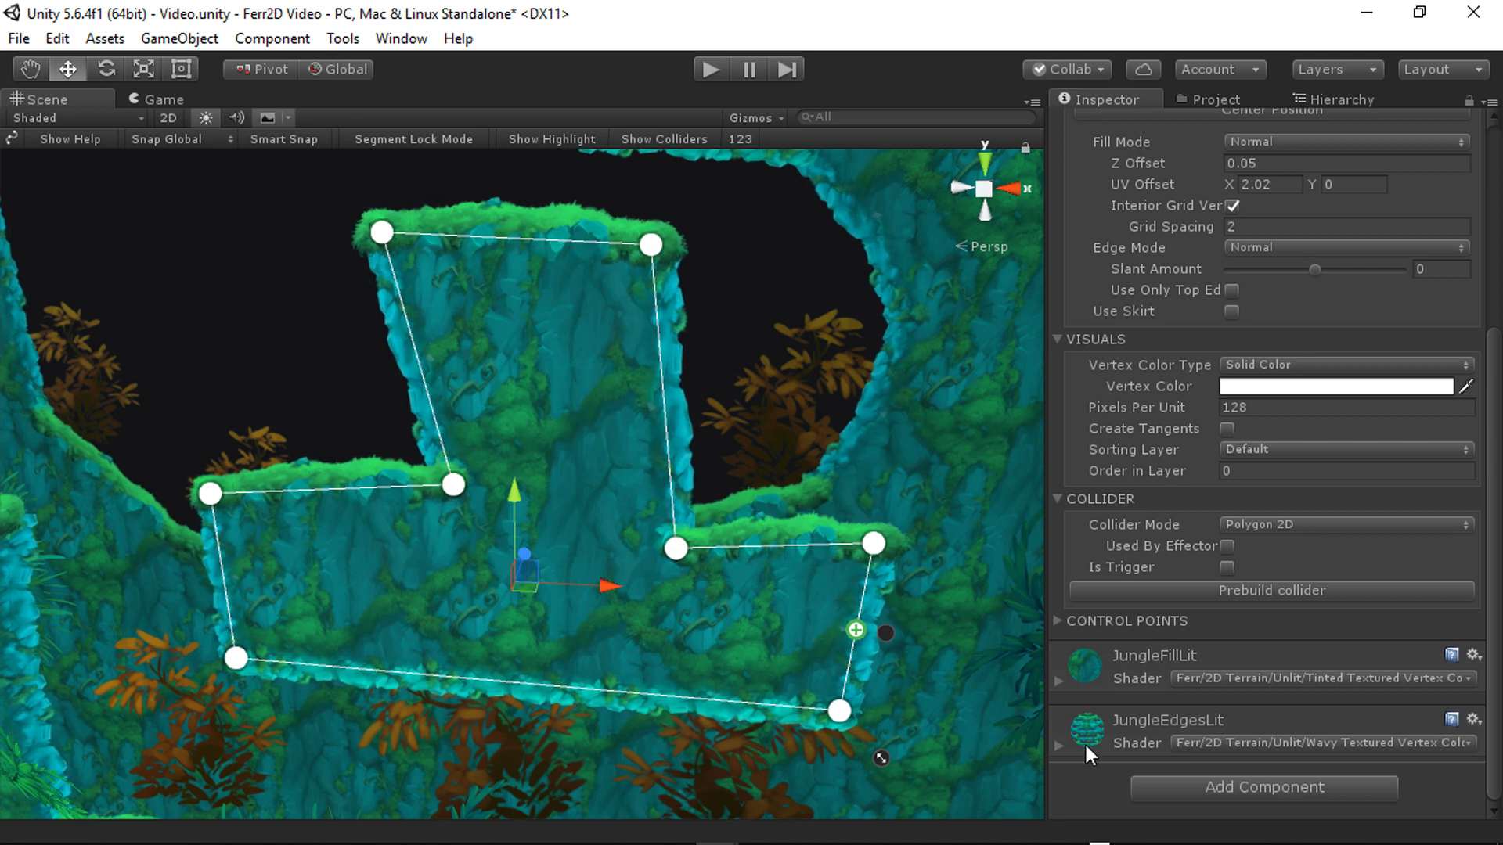
# Give JungleEdgesLit the Ferr 2D Terrain Vertex Lit Textured Transparent shader
pyautogui.click(1060, 744)
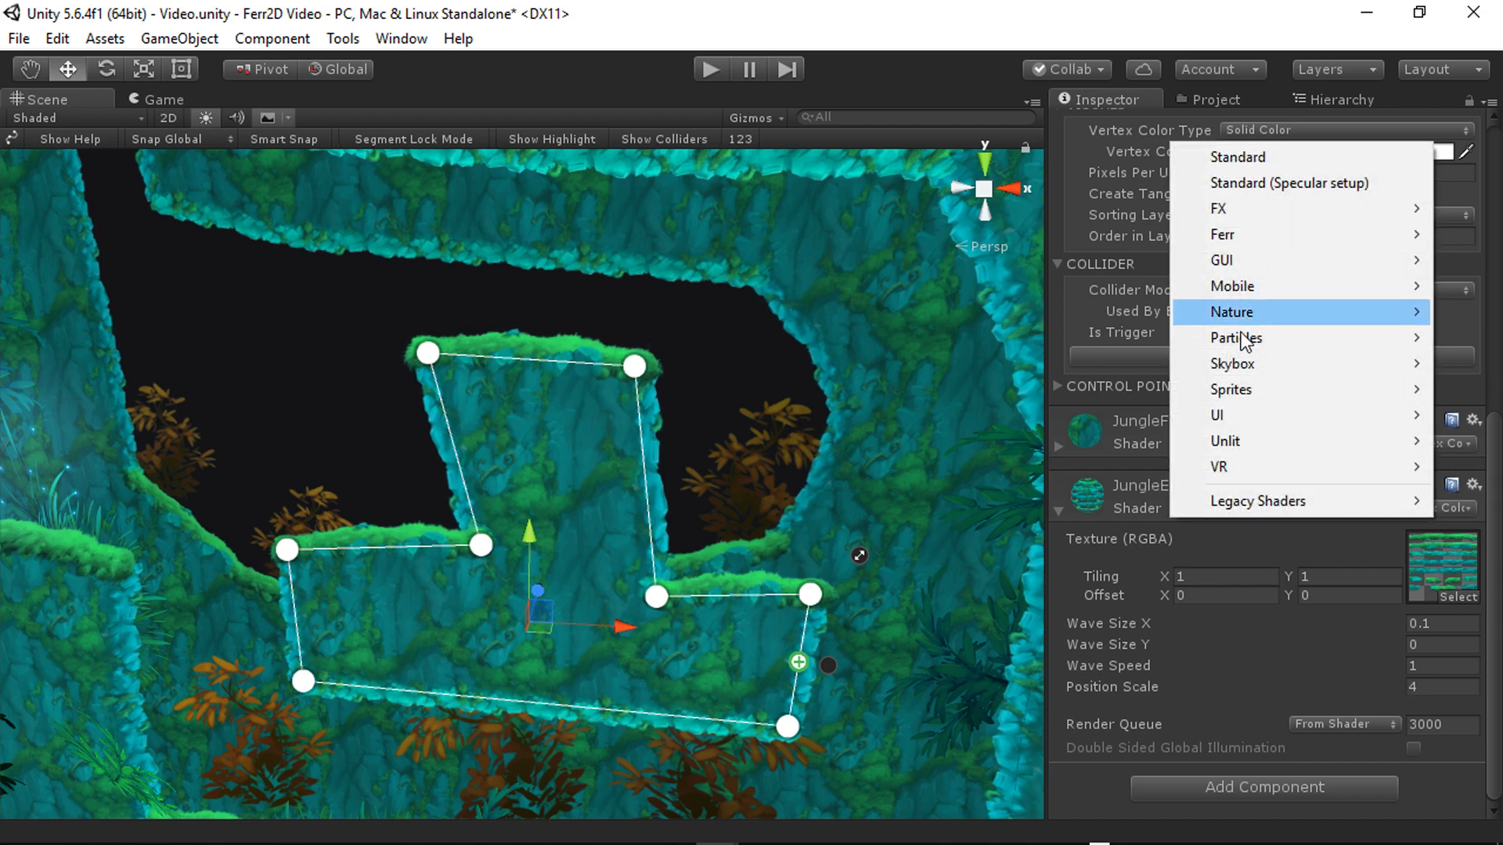
pyautogui.moveTo(1222, 234)
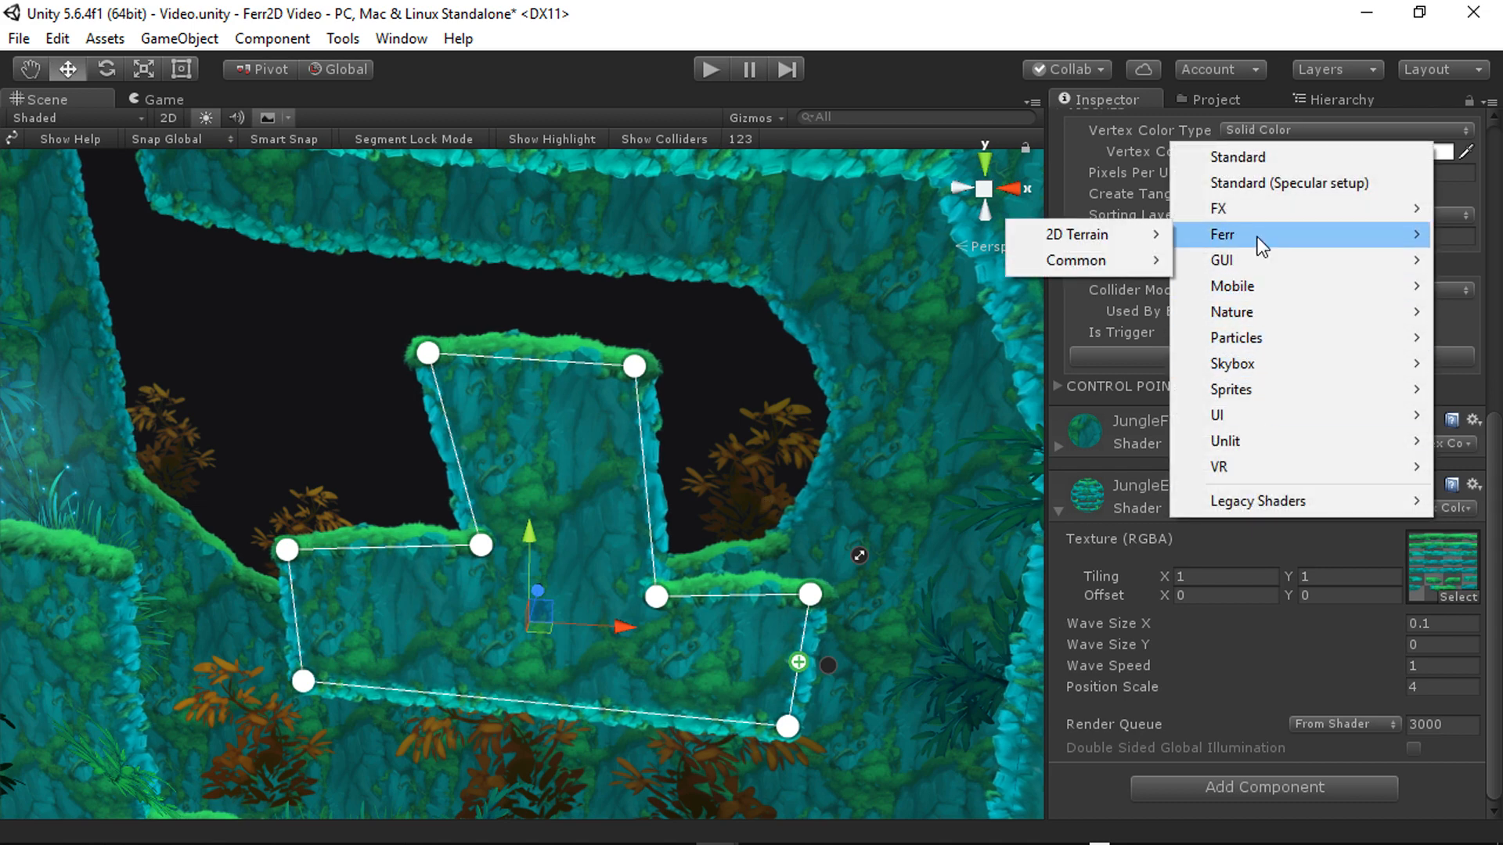
pyautogui.moveTo(1077, 234)
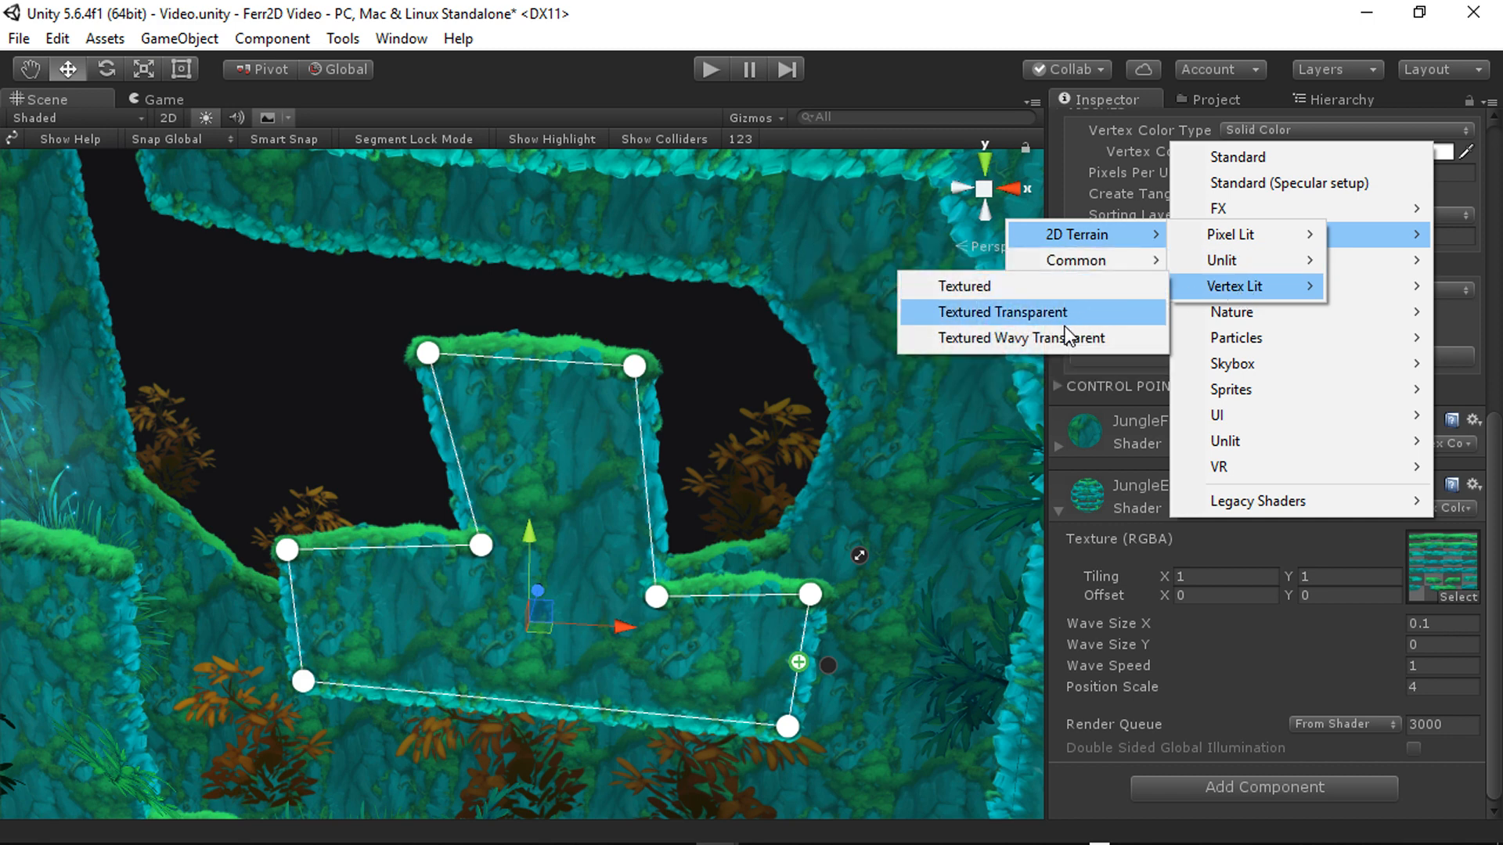
pyautogui.click(1000, 312)
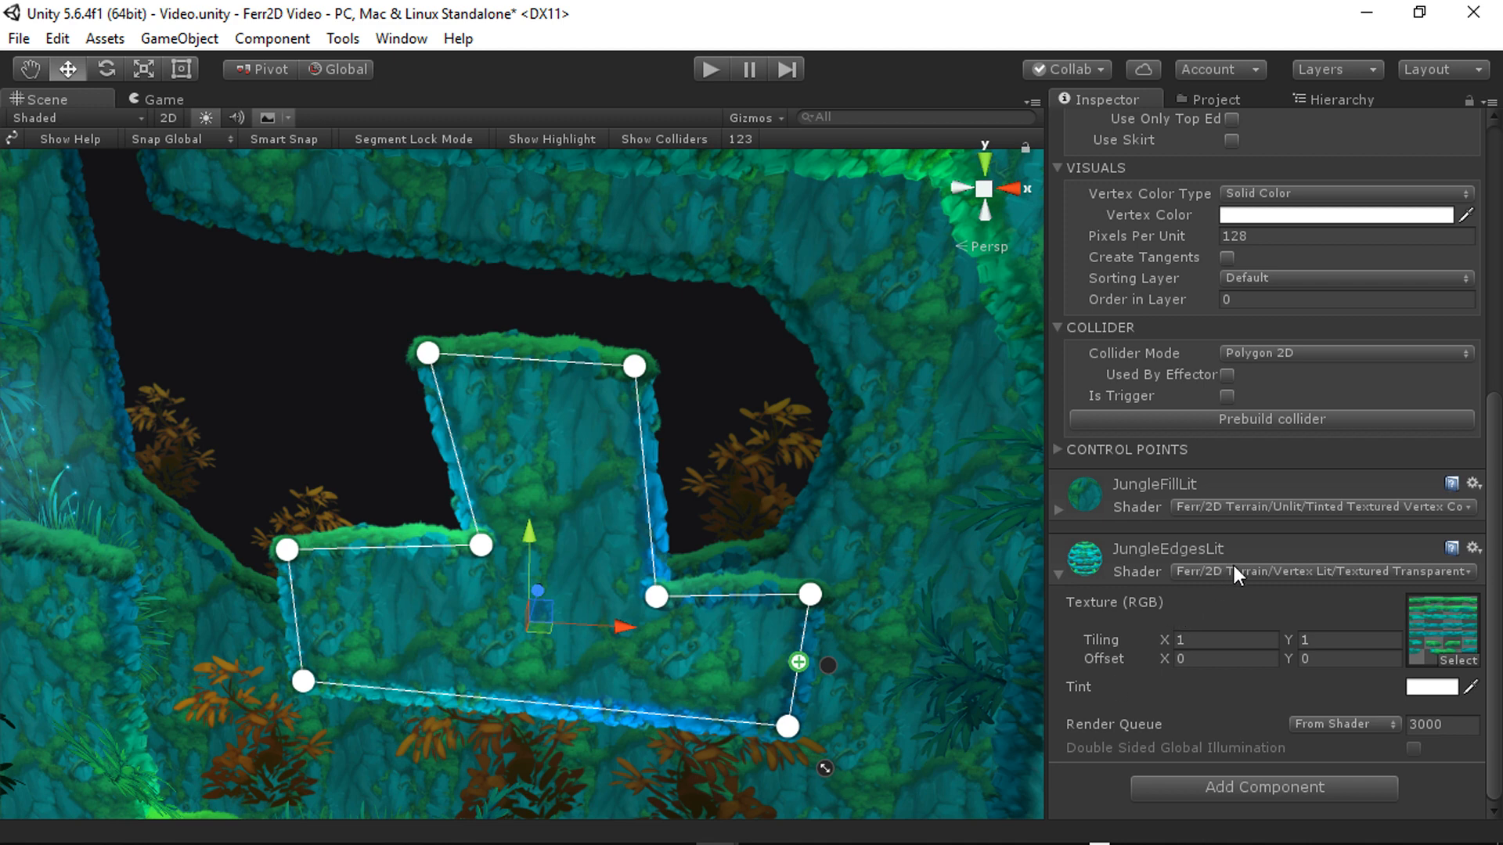
# Open JungleFillLit's shader choices in the Ferr 2D Terrain set
pyautogui.click(1323, 506)
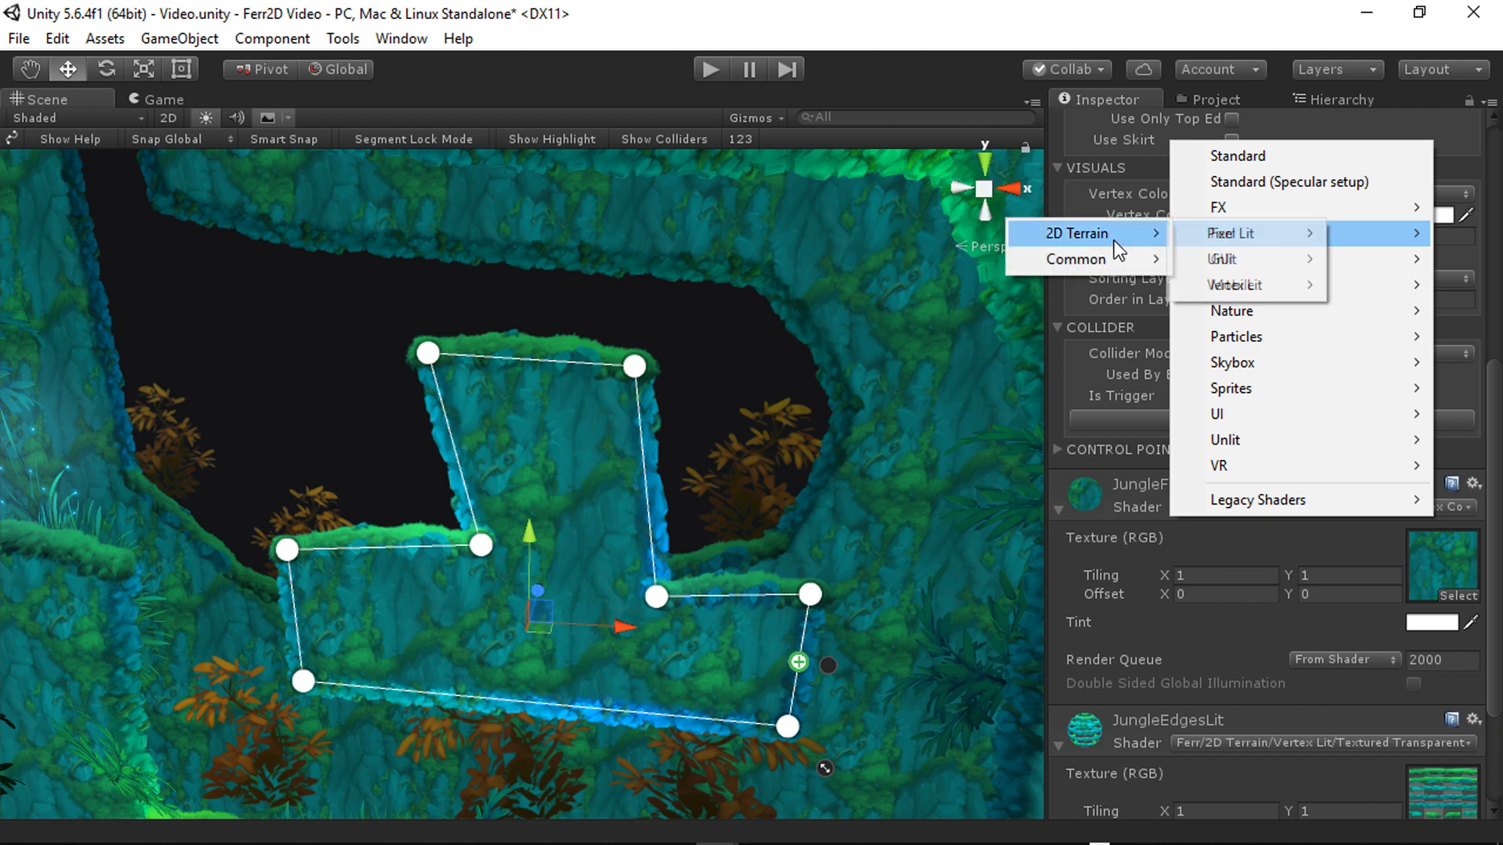
pyautogui.moveTo(1224, 233)
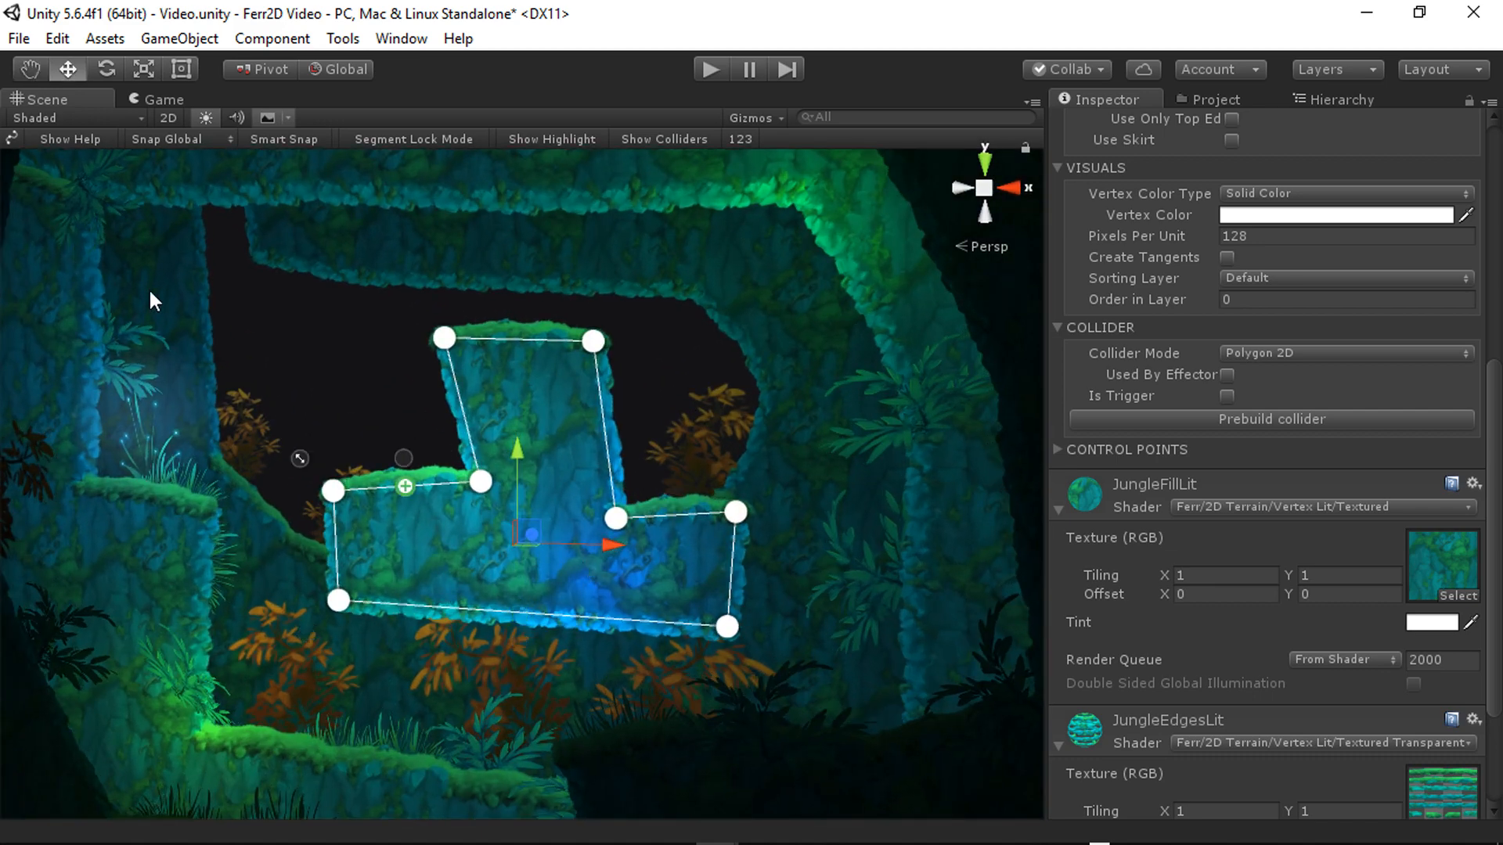
pyautogui.moveTo(345, 448)
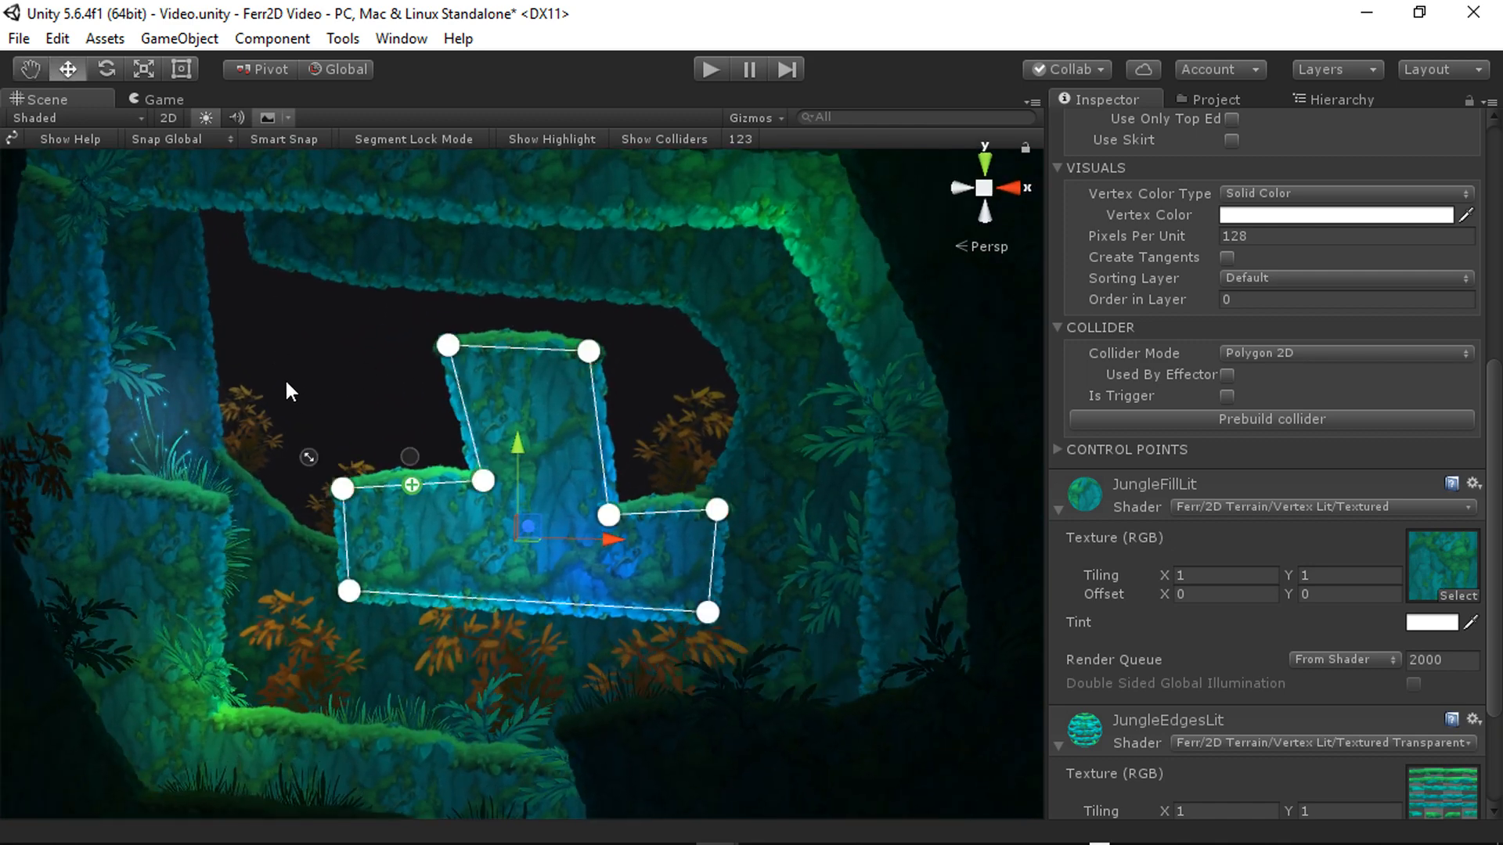
# Set the Scene view draw mode to Shaded Wireframe
pyautogui.click(38, 118)
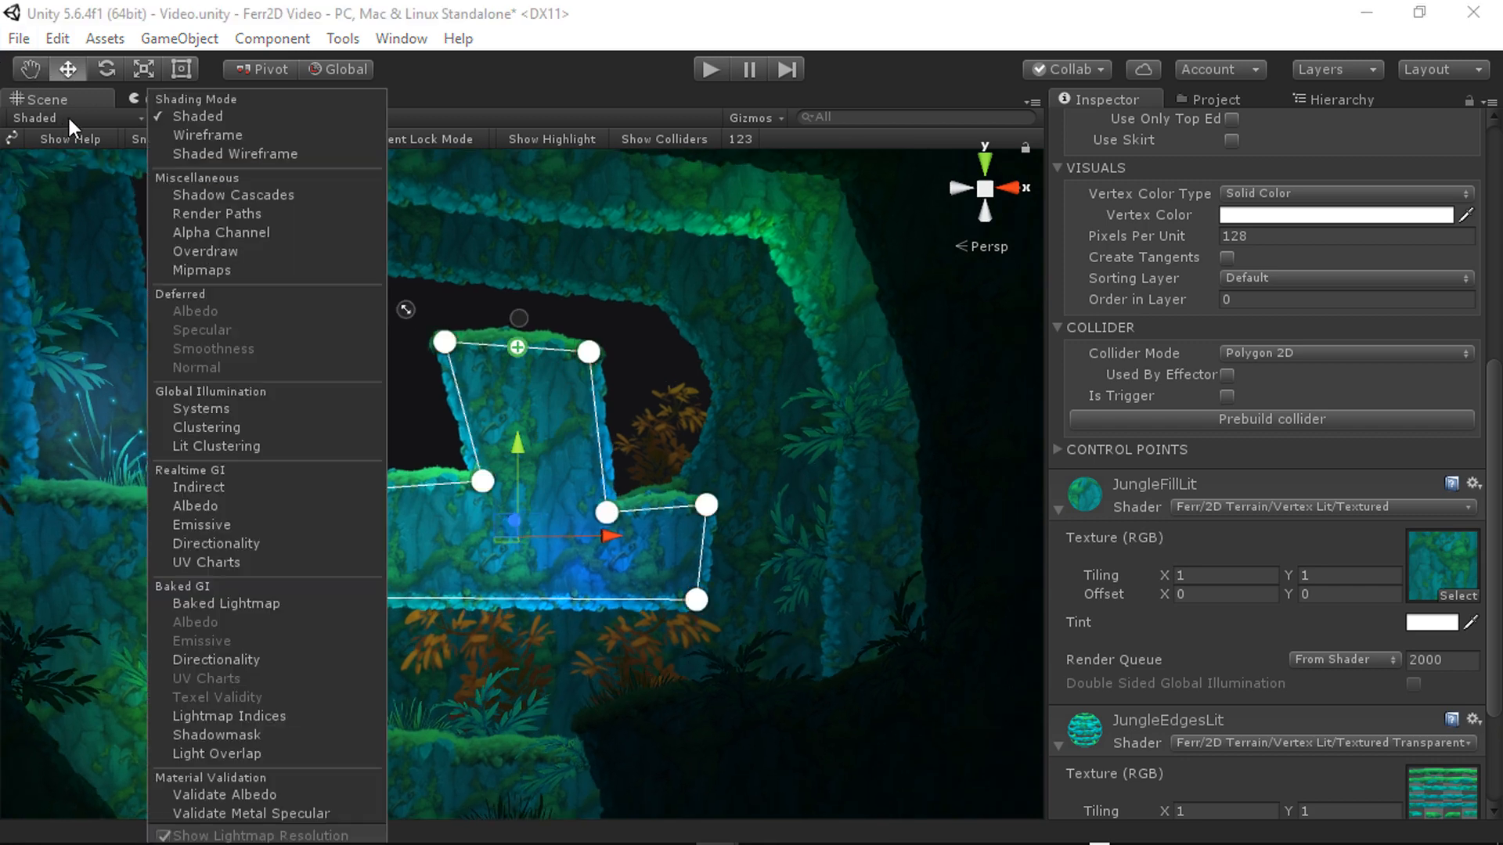
pyautogui.click(234, 153)
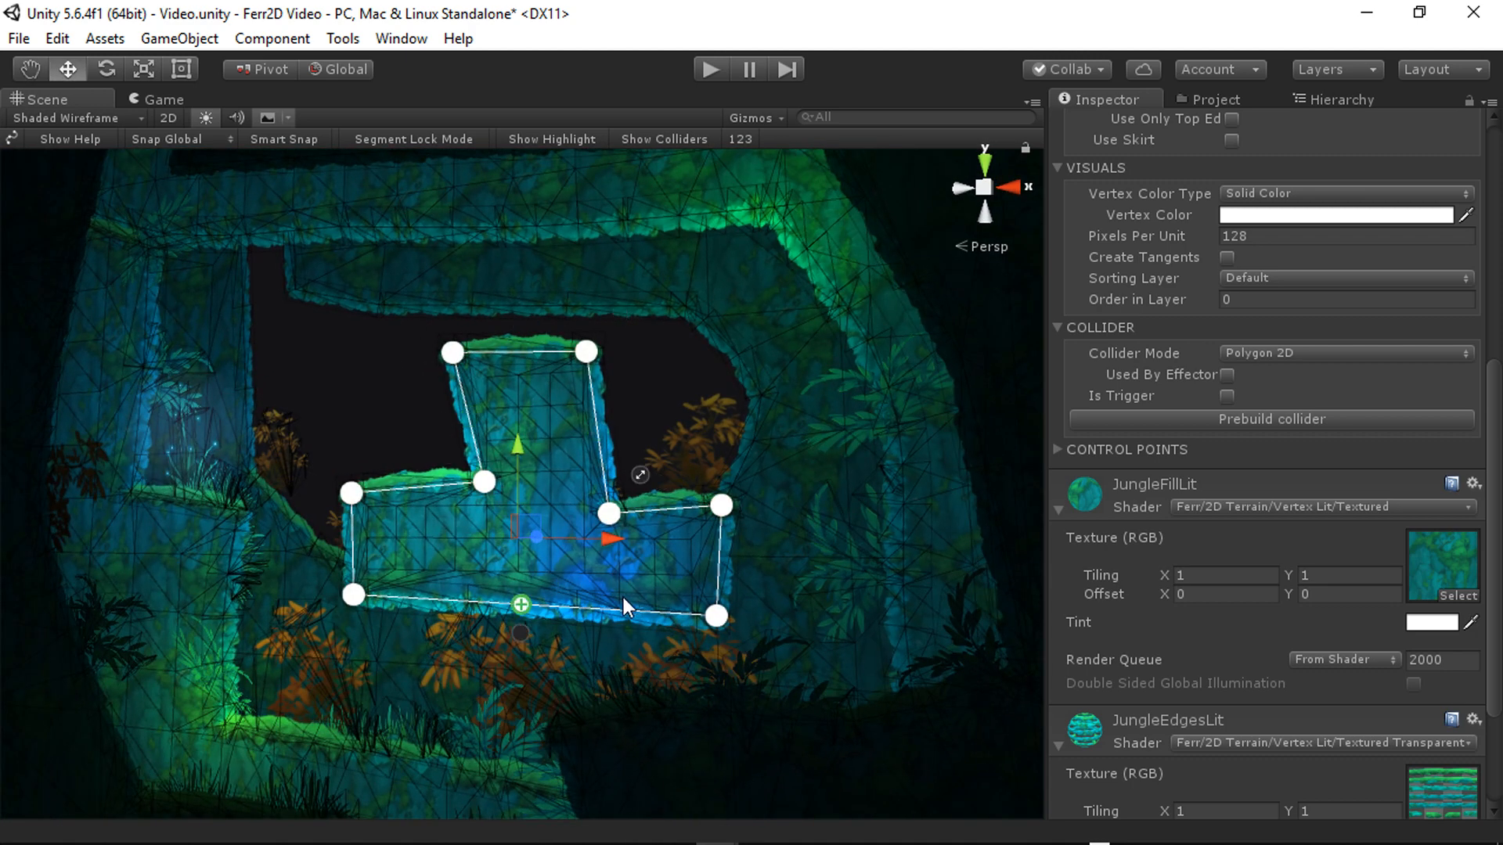
pyautogui.moveTo(516, 508)
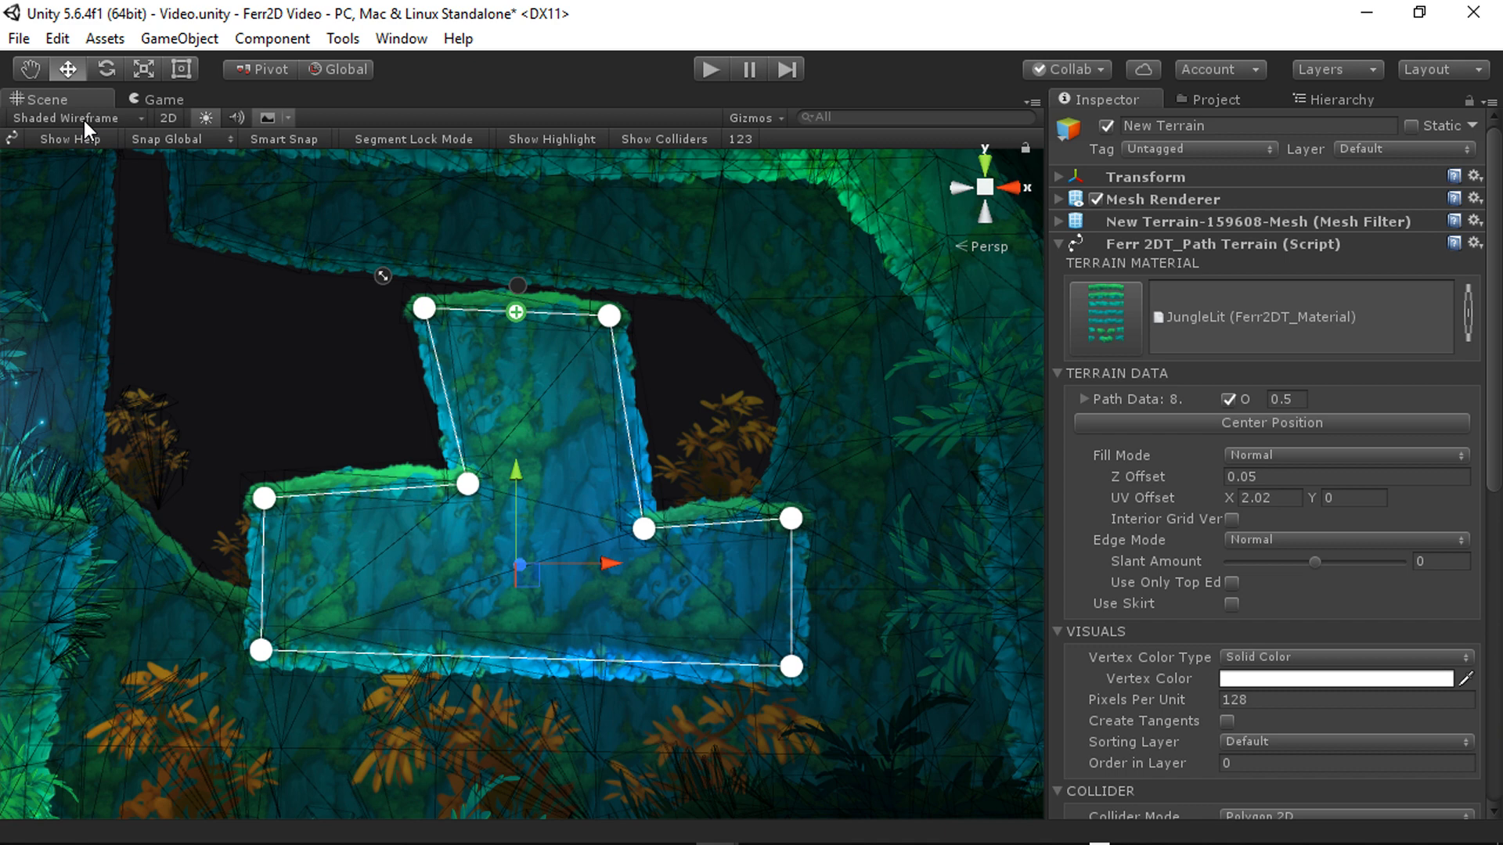
# Restore Shaded draw mode, enable Interior Grid Verts, and select MainLayer
pyautogui.click(67, 118)
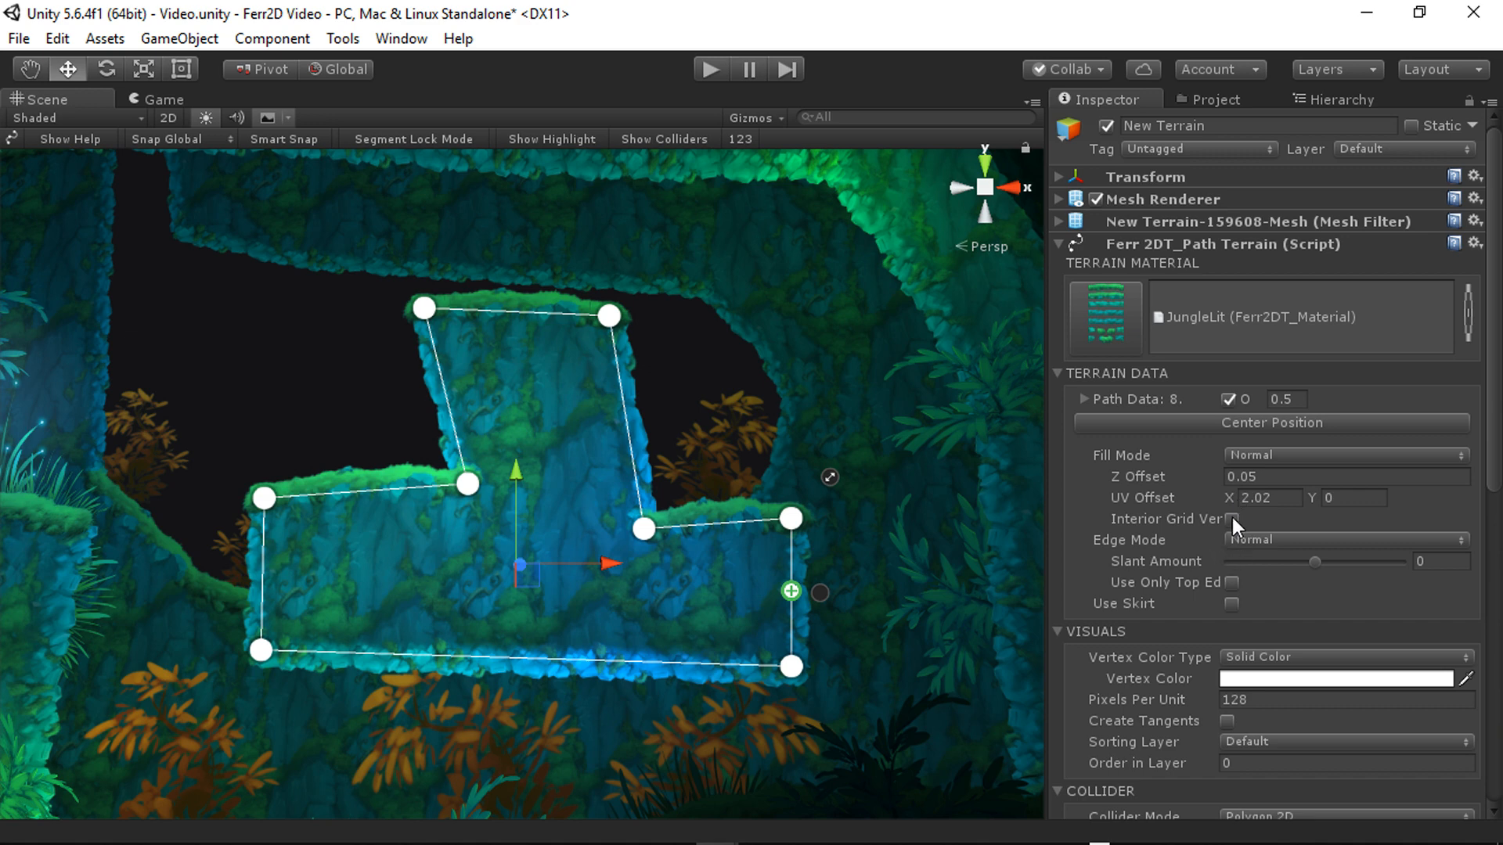
pyautogui.click(1232, 520)
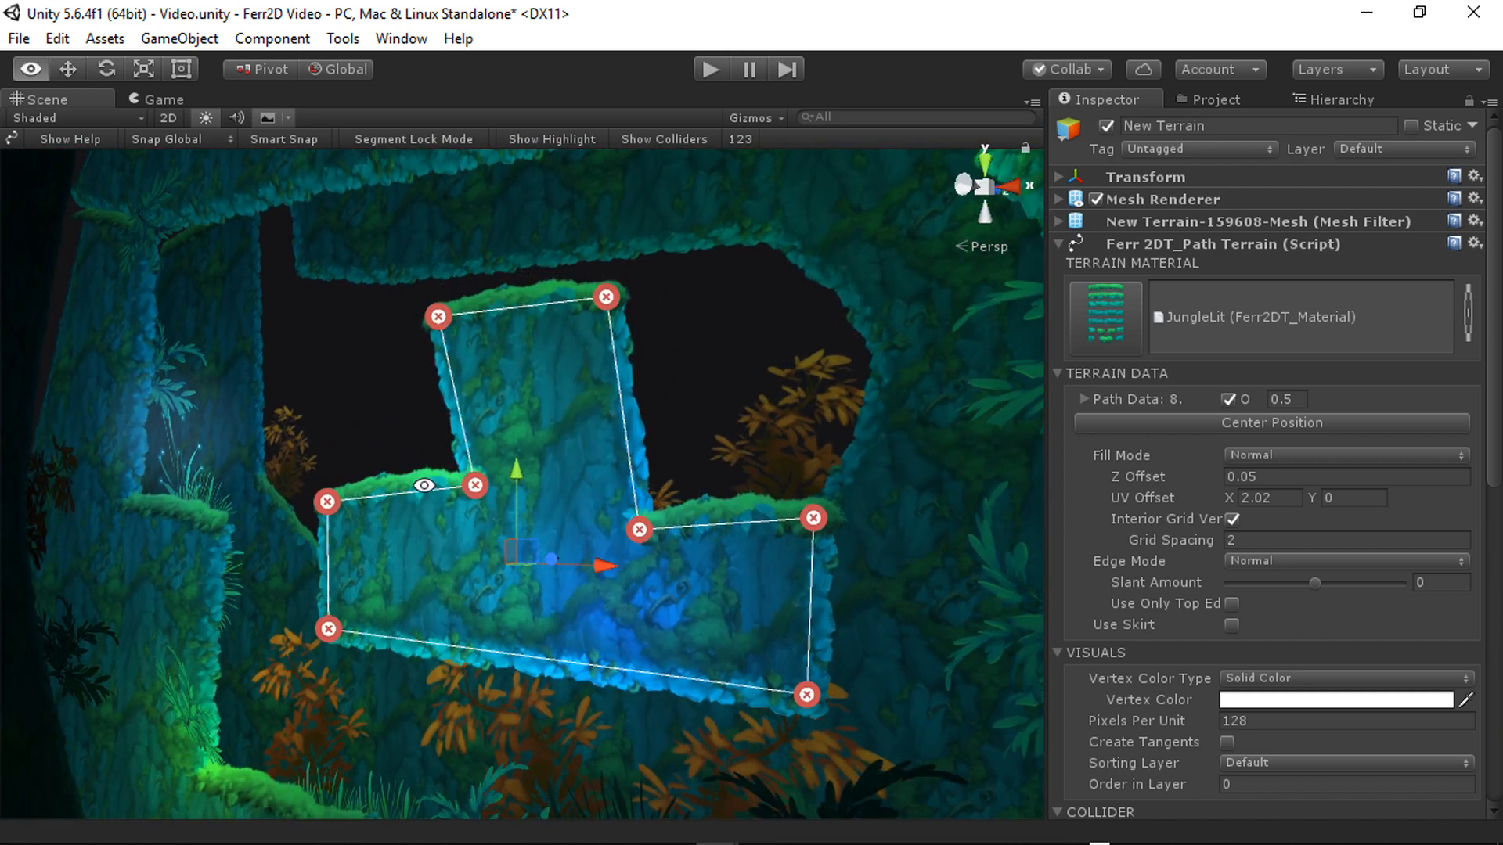
pyautogui.click(30, 68)
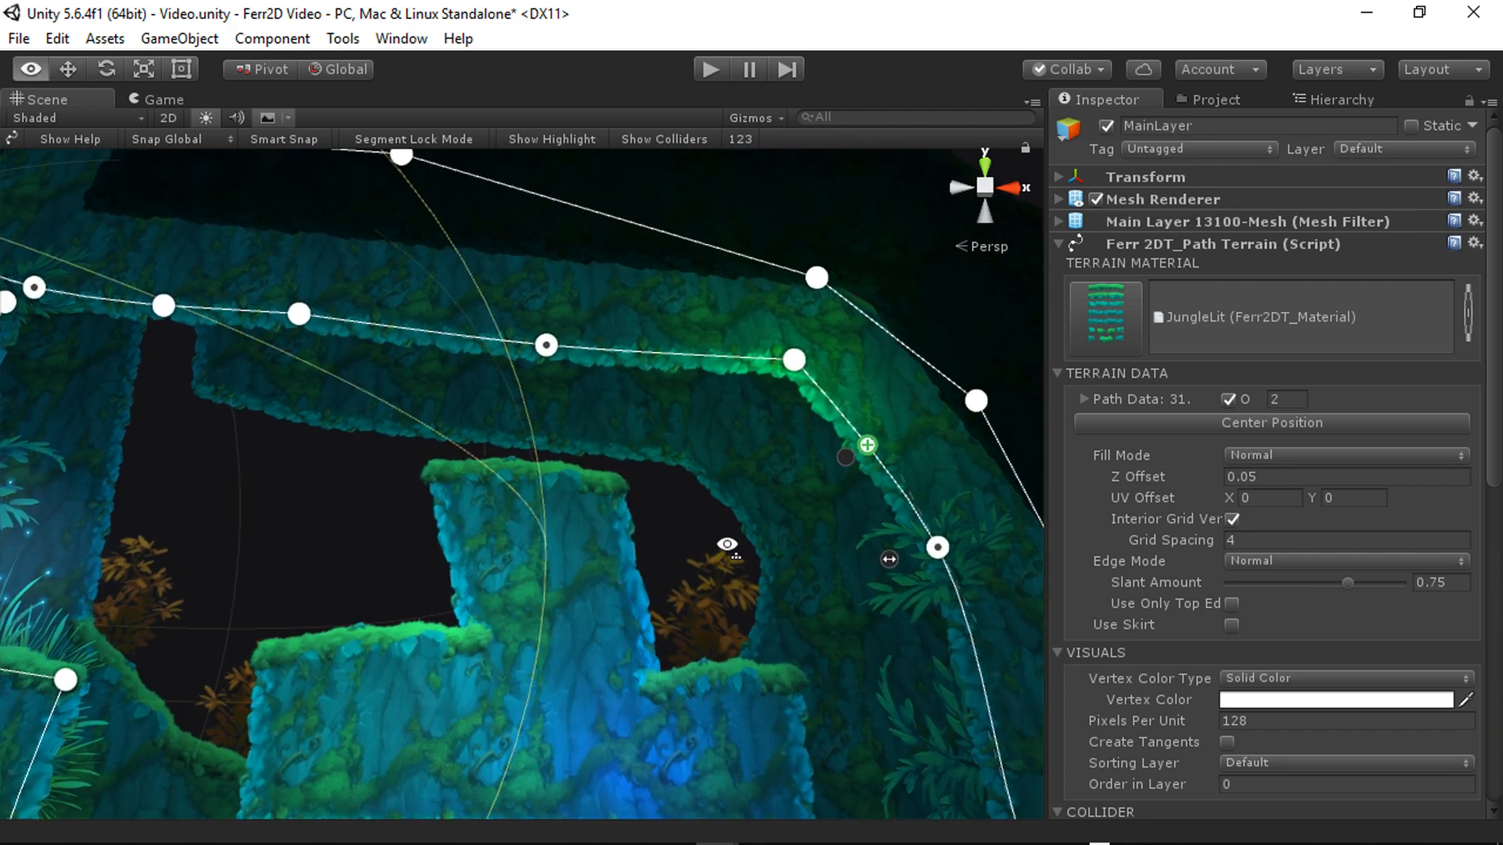
pyautogui.click(72, 117)
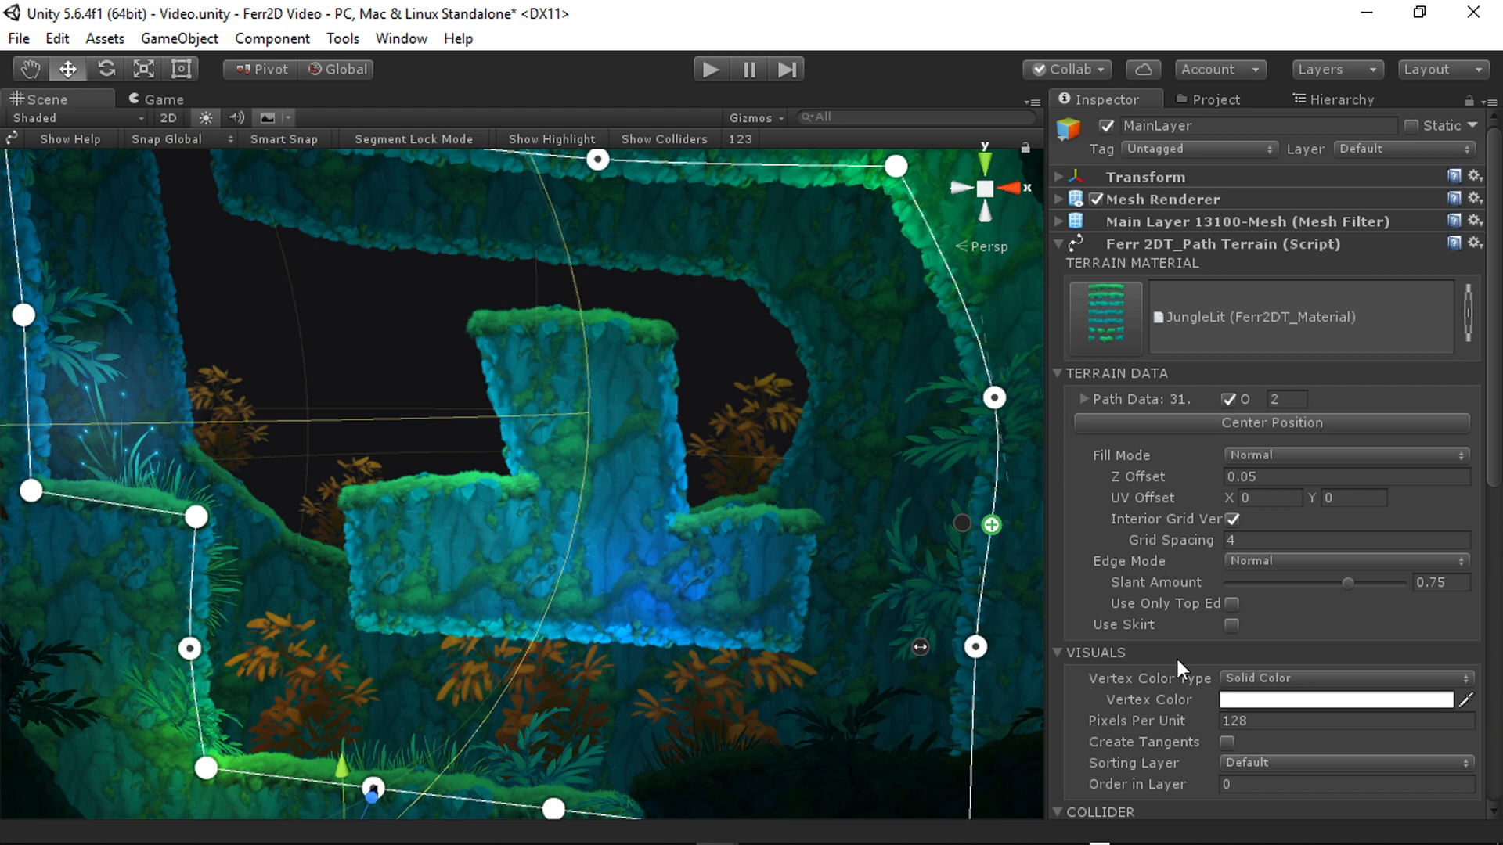
pyautogui.scroll(-3)
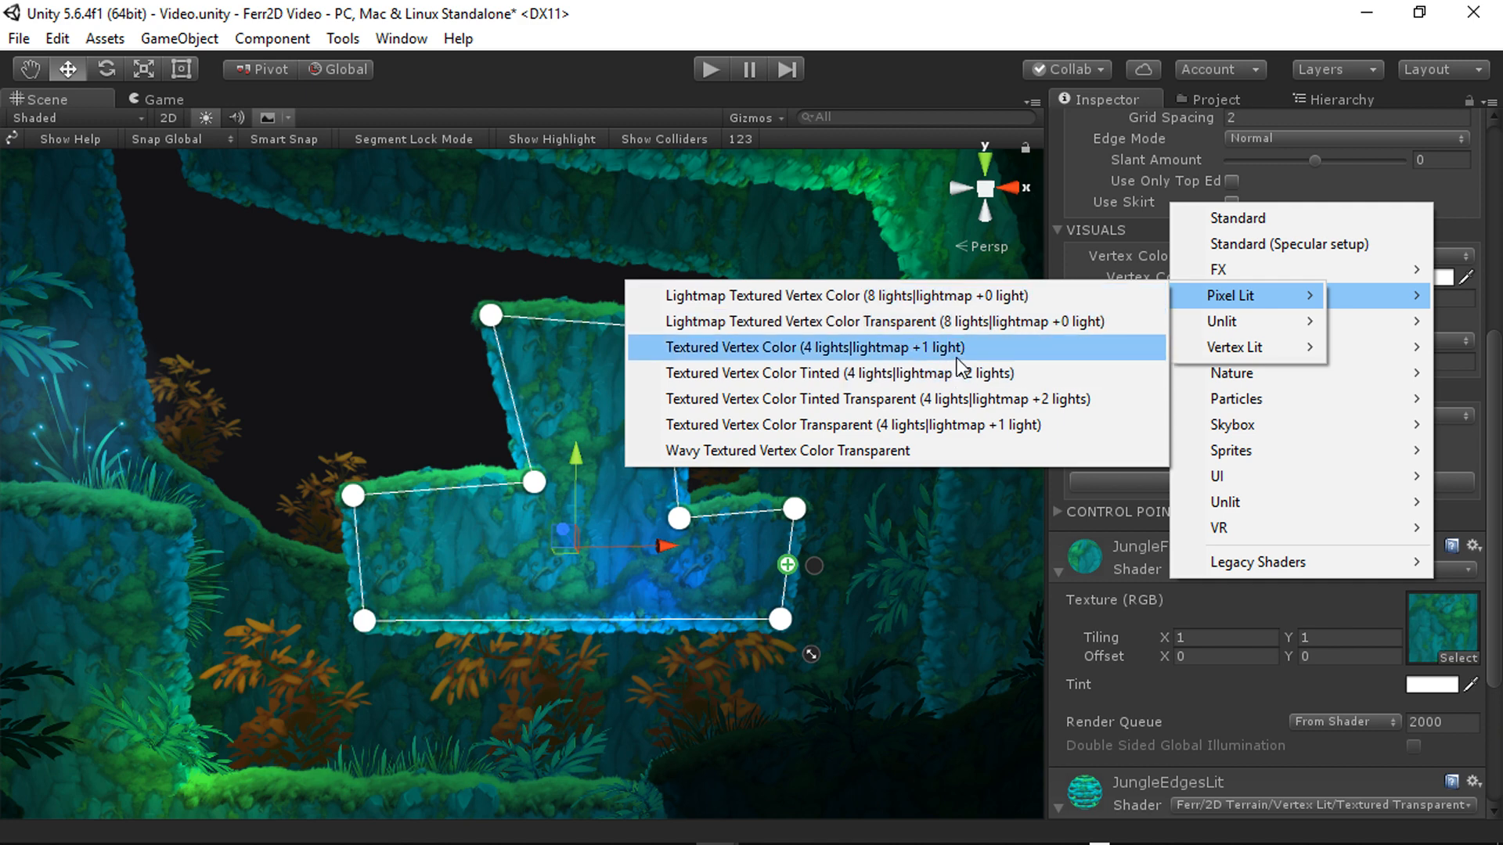
# Apply Pixel Lit Textured Vertex Color to fill and edge materials; untick Interior Grid Verts
pyautogui.click(812, 346)
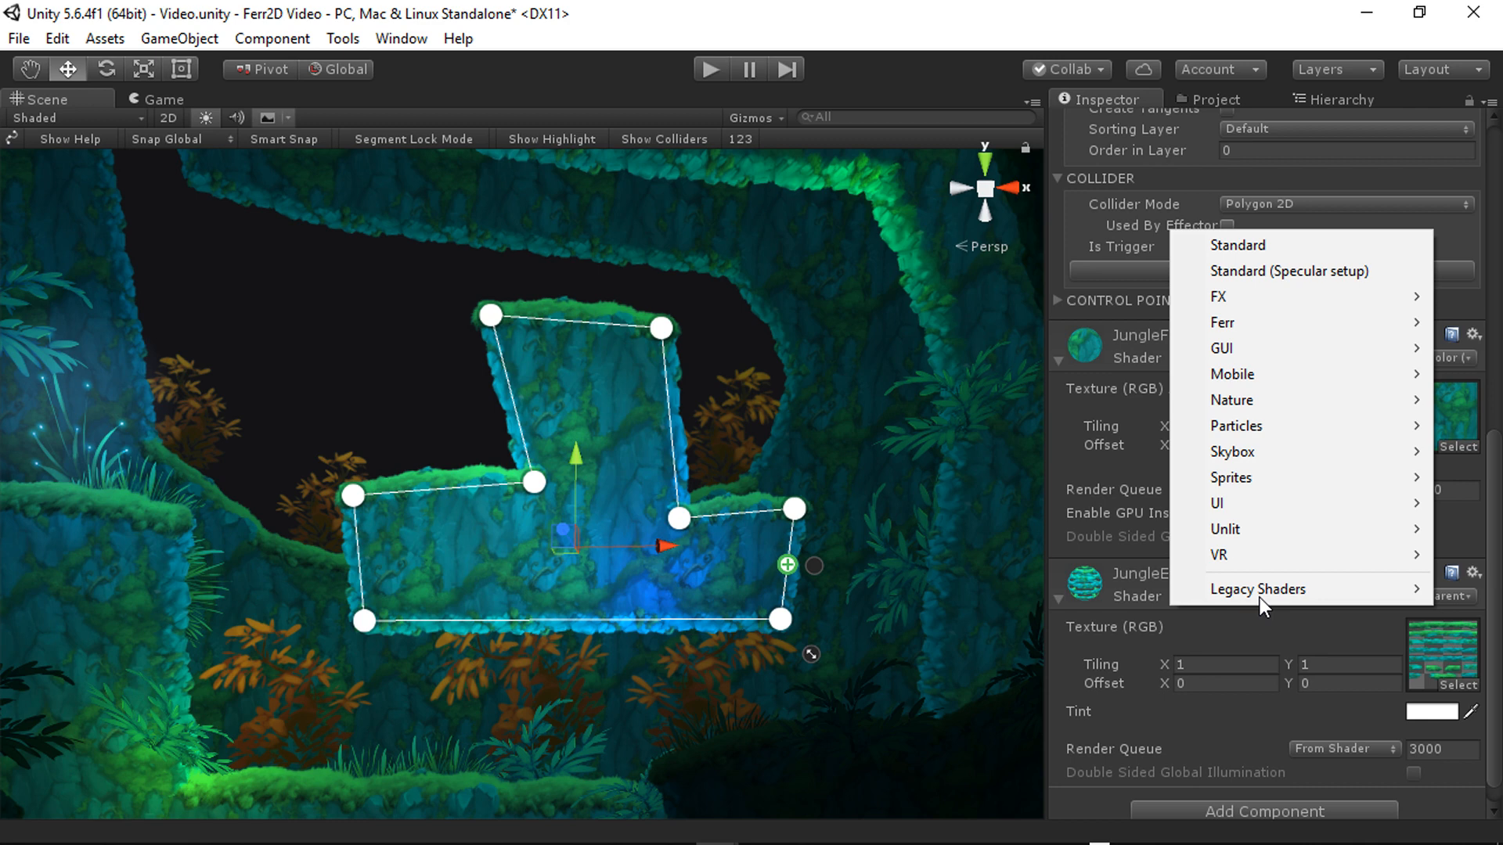
pyautogui.moveTo(1223, 321)
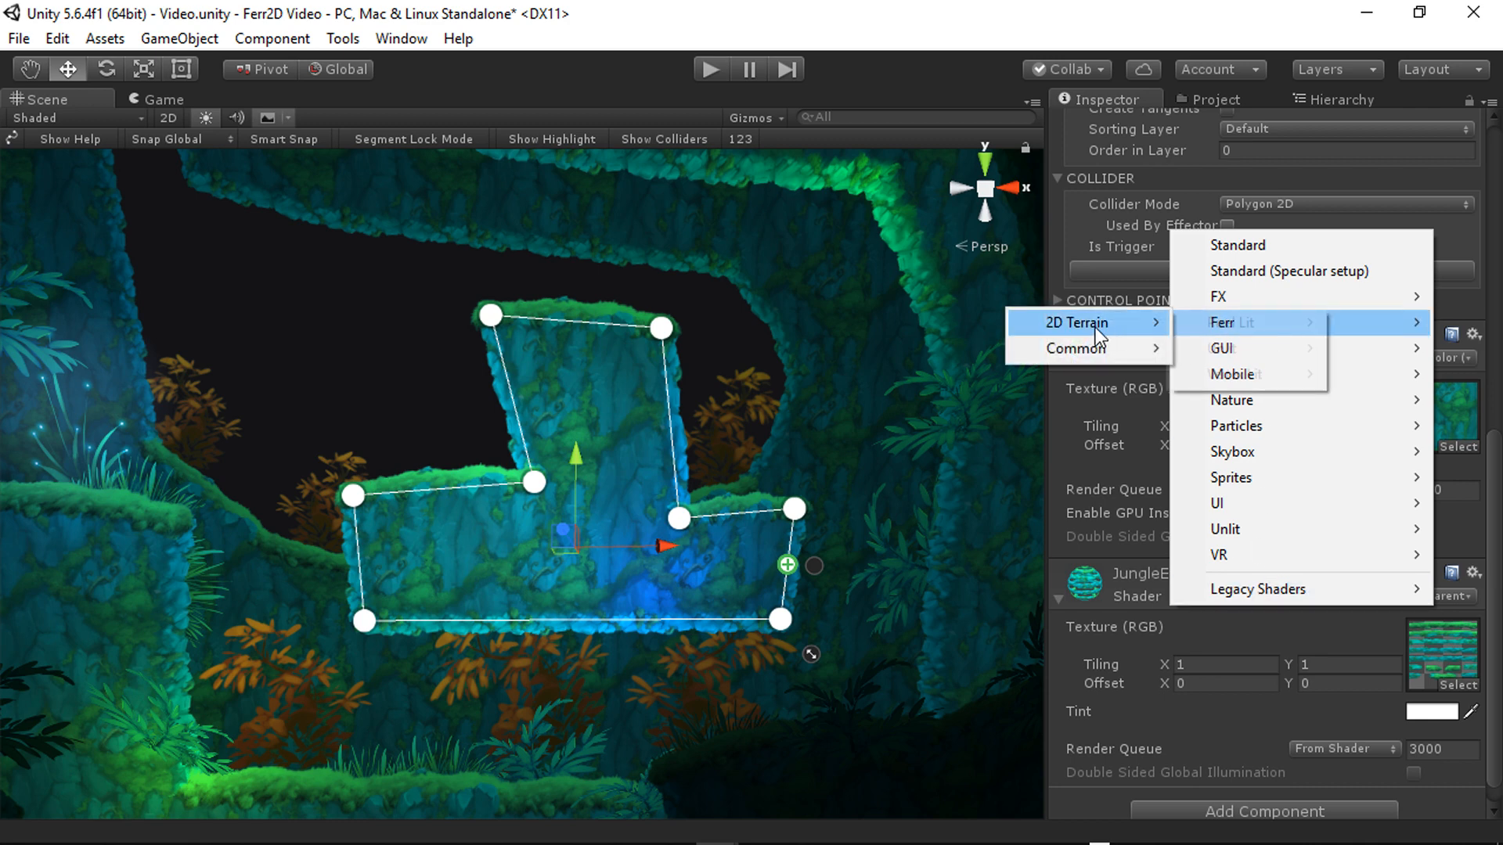
pyautogui.moveTo(1229, 321)
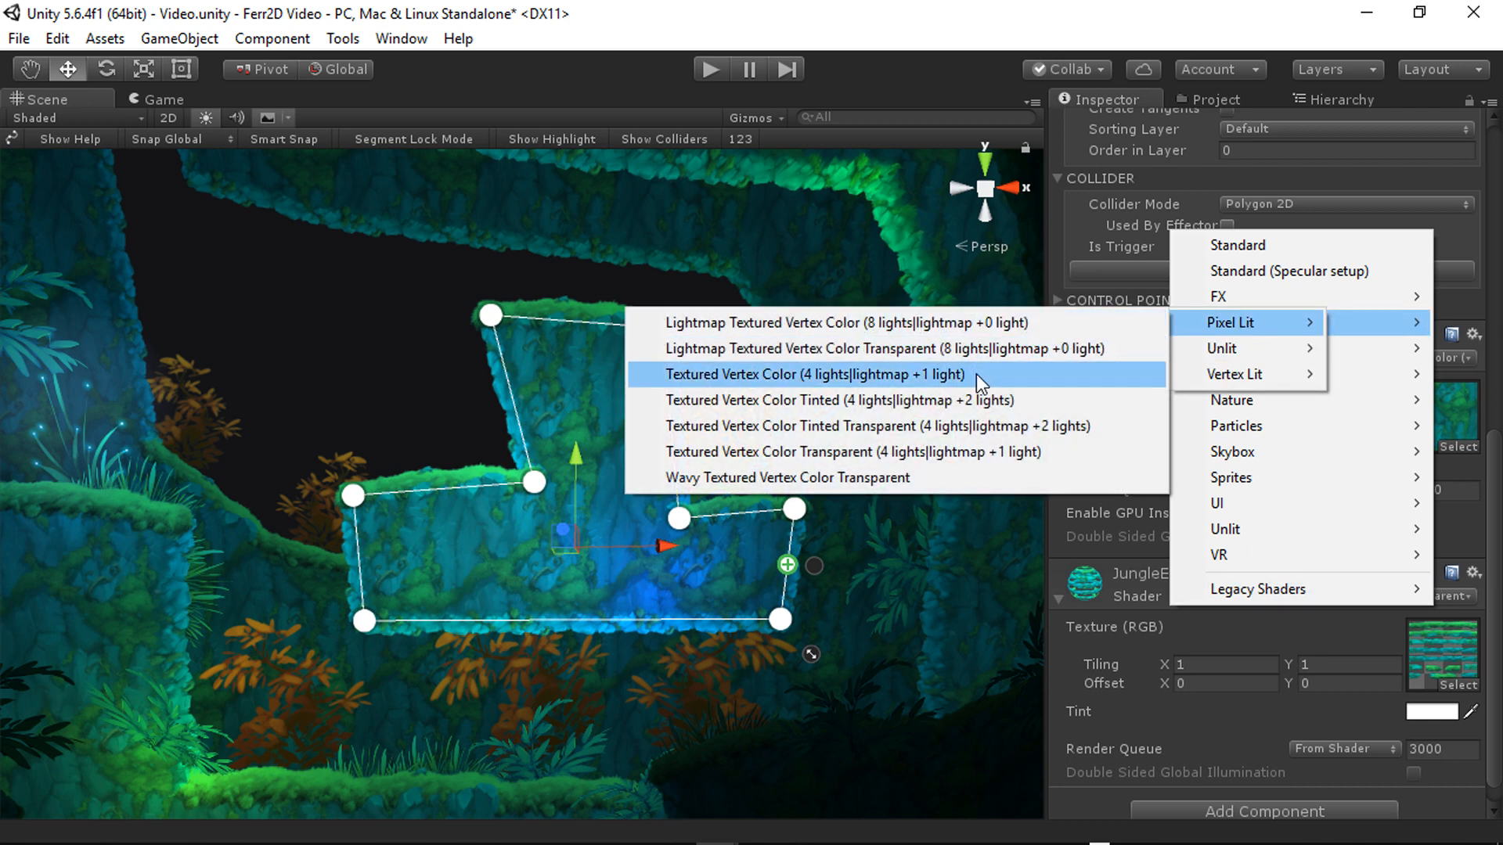
pyautogui.click(810, 374)
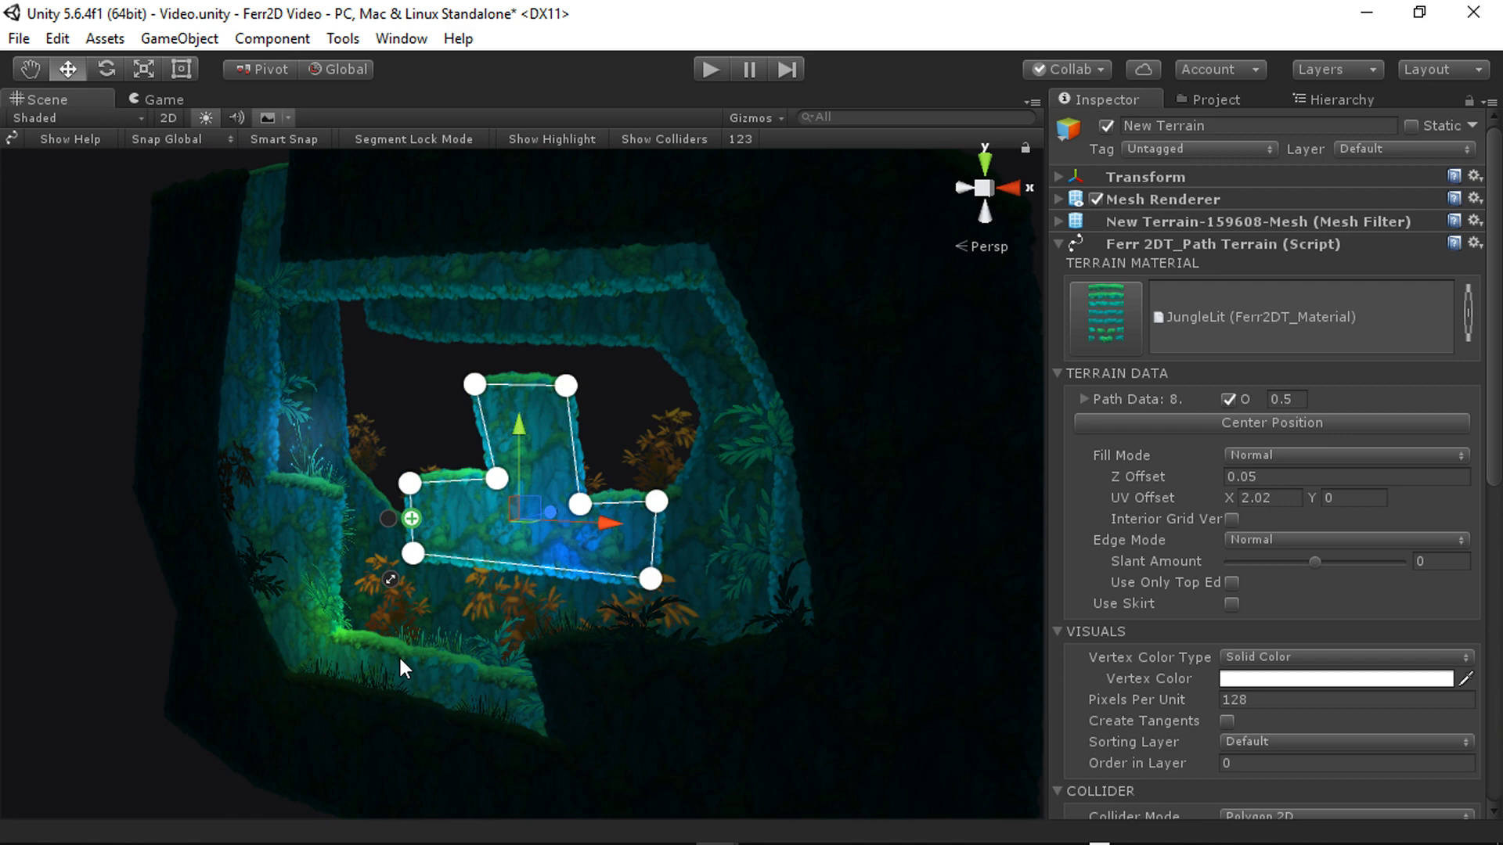
pyautogui.click(1234, 518)
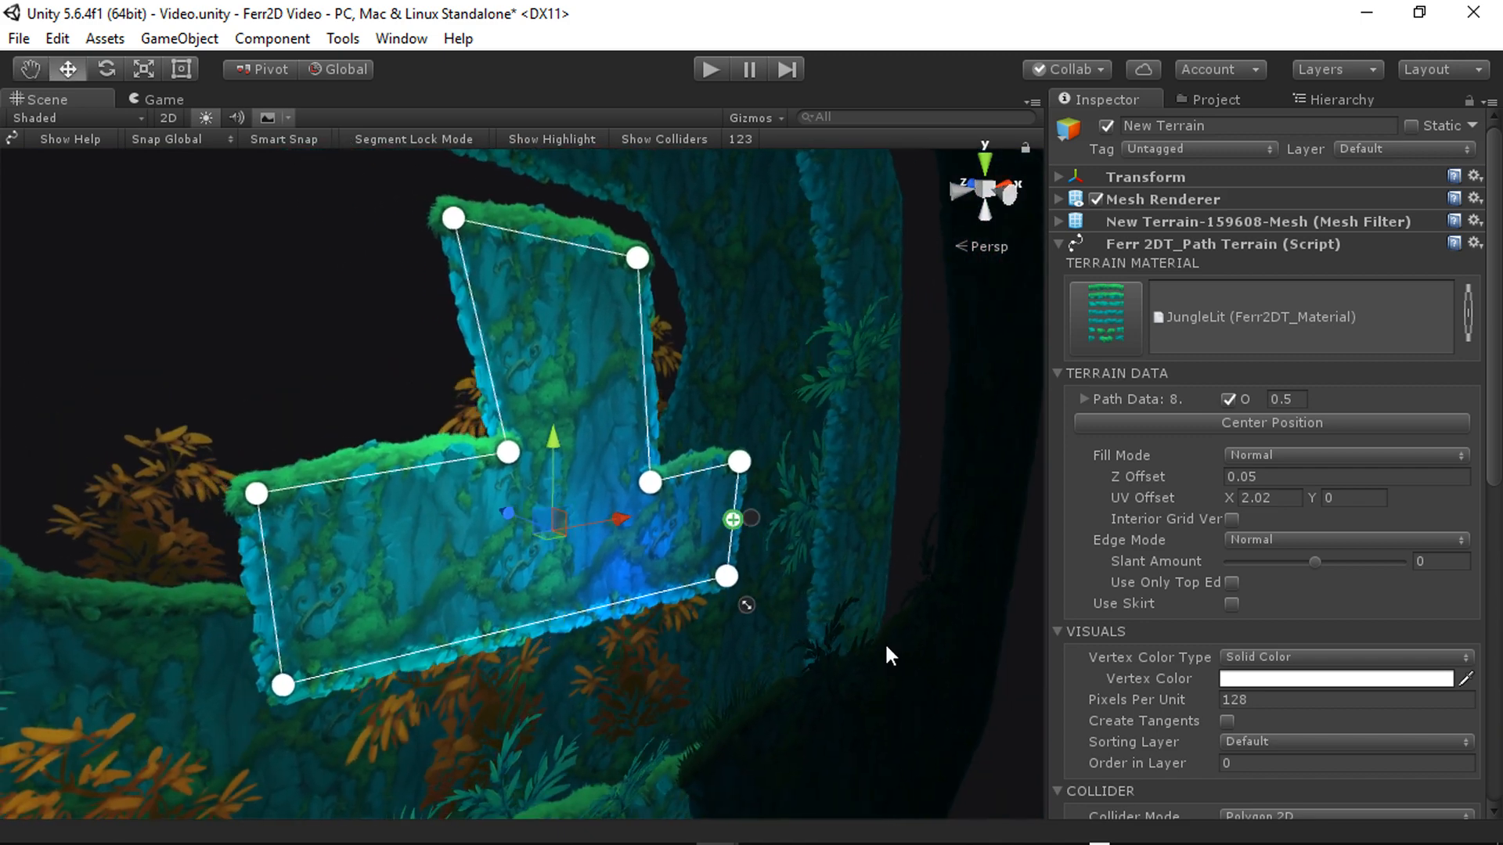
pyautogui.moveTo(815, 642)
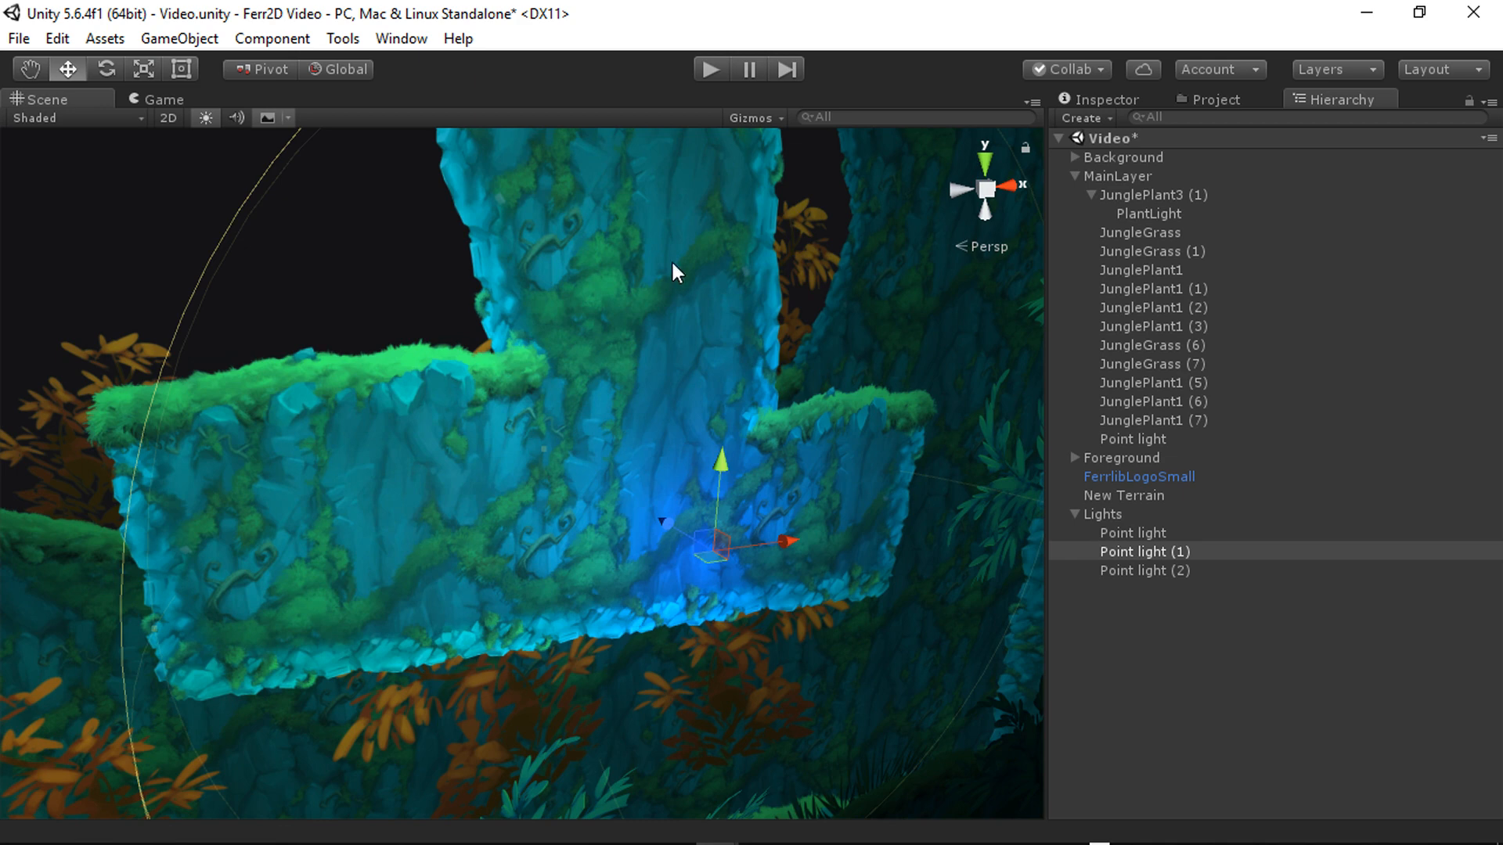
# Select New Terrain in the Hierarchy to show its path points
pyautogui.click(1123, 496)
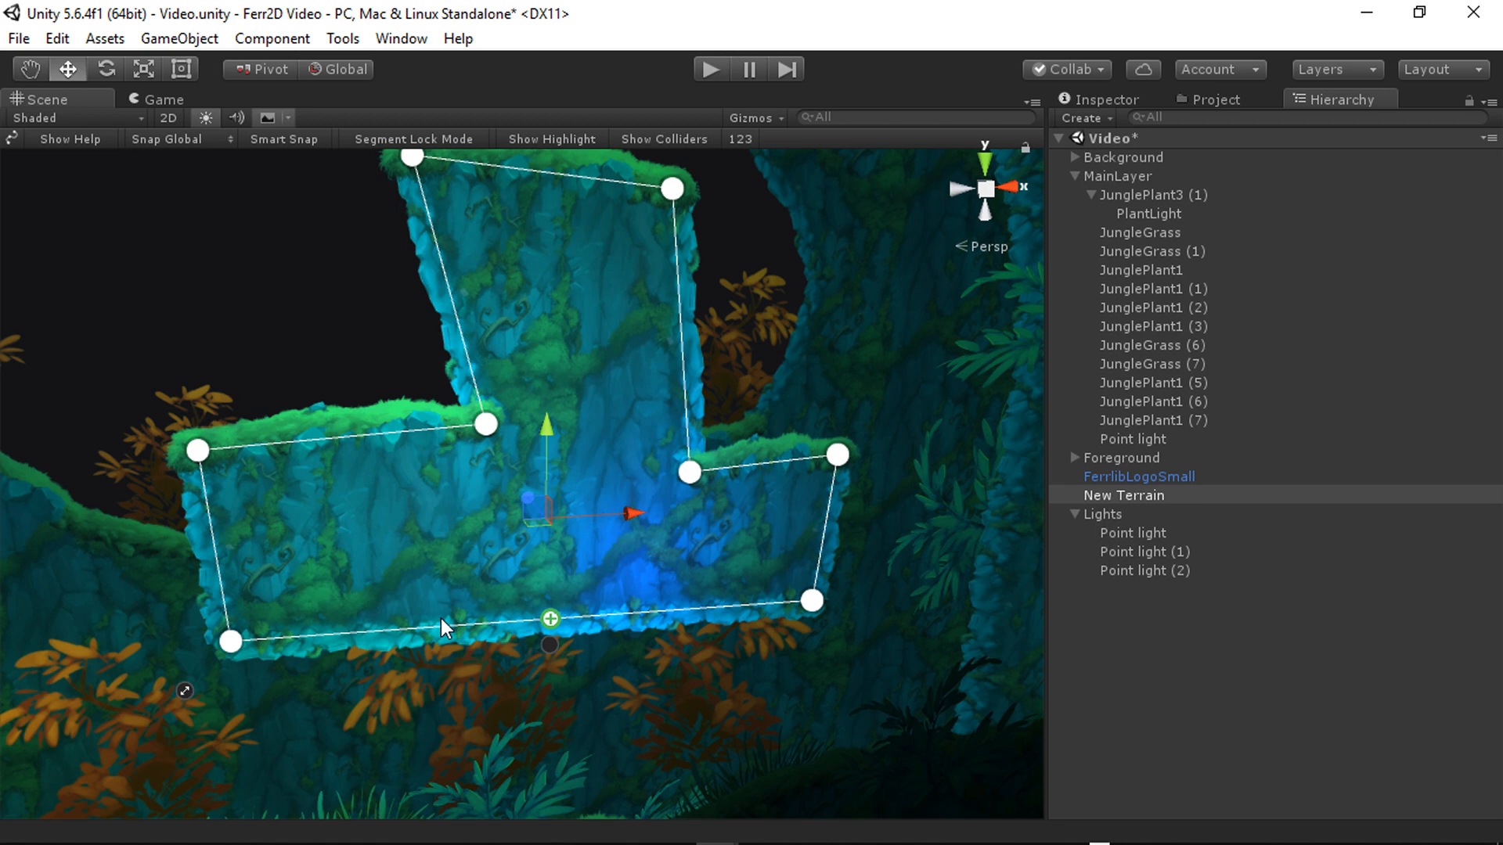
pyautogui.moveTo(683, 589)
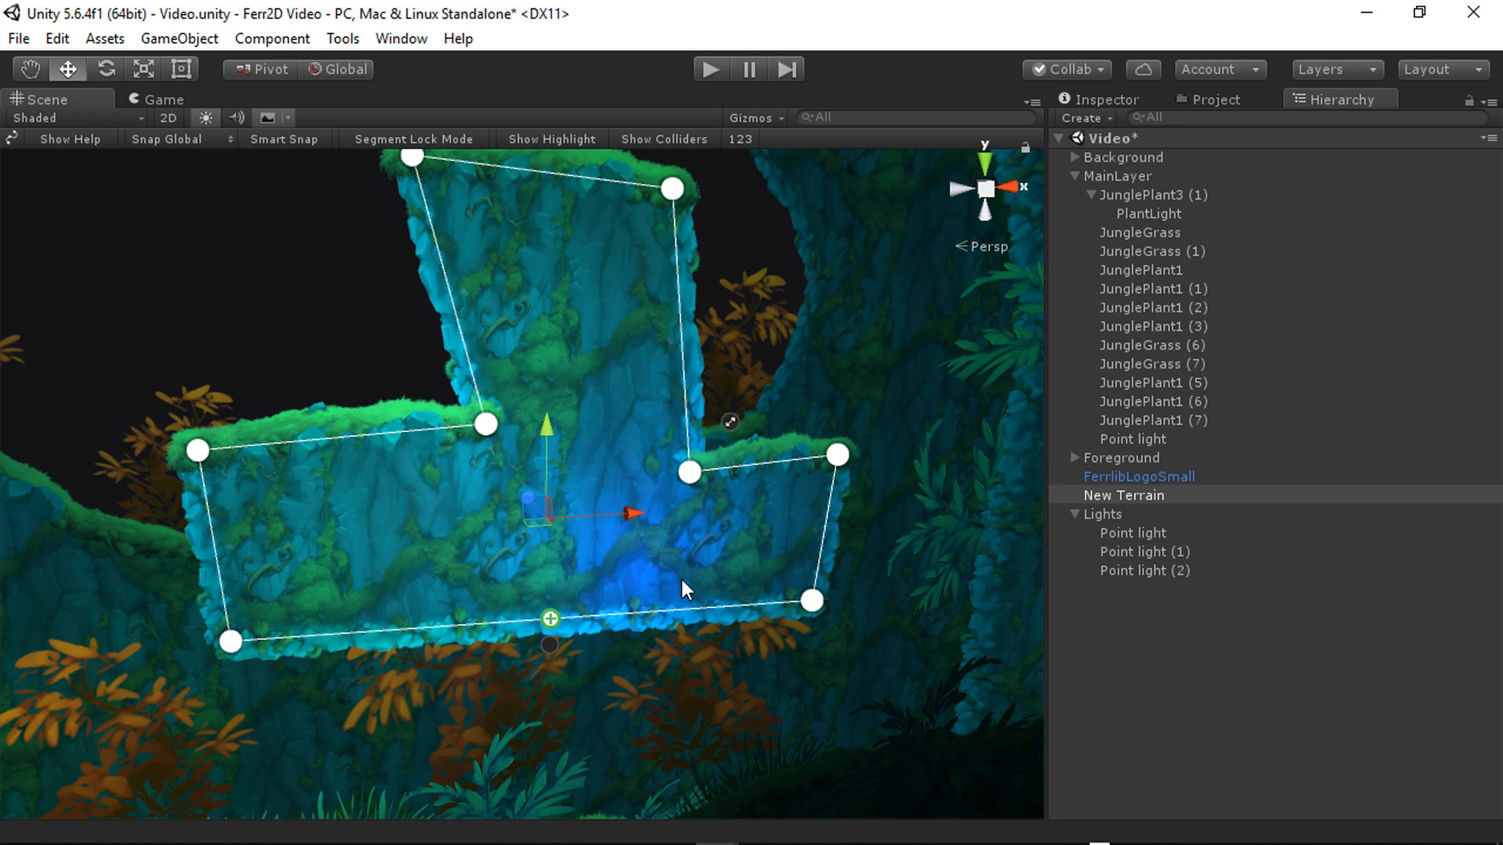
pyautogui.moveTo(697, 585)
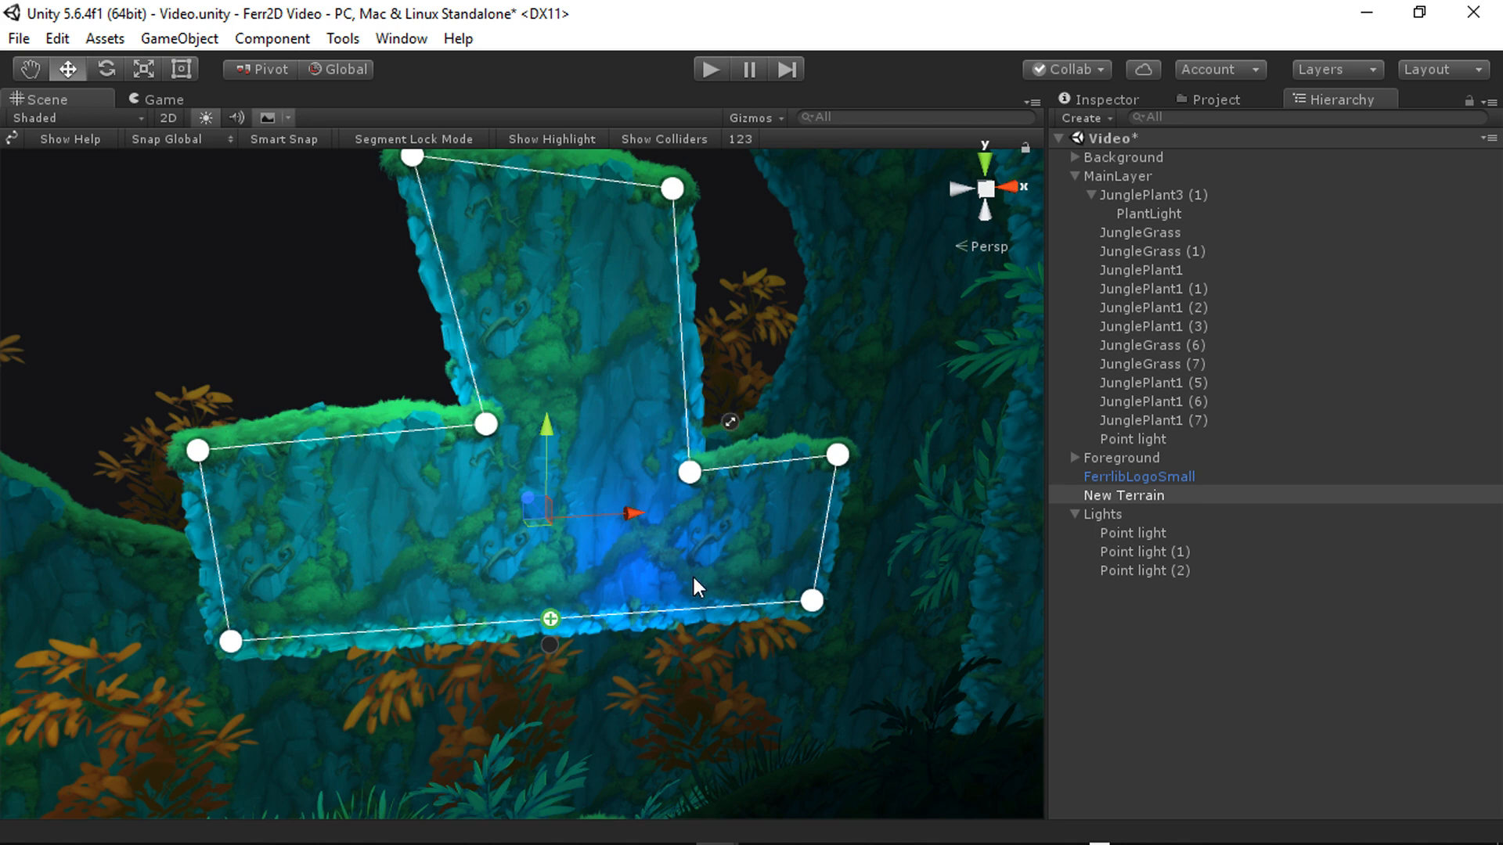